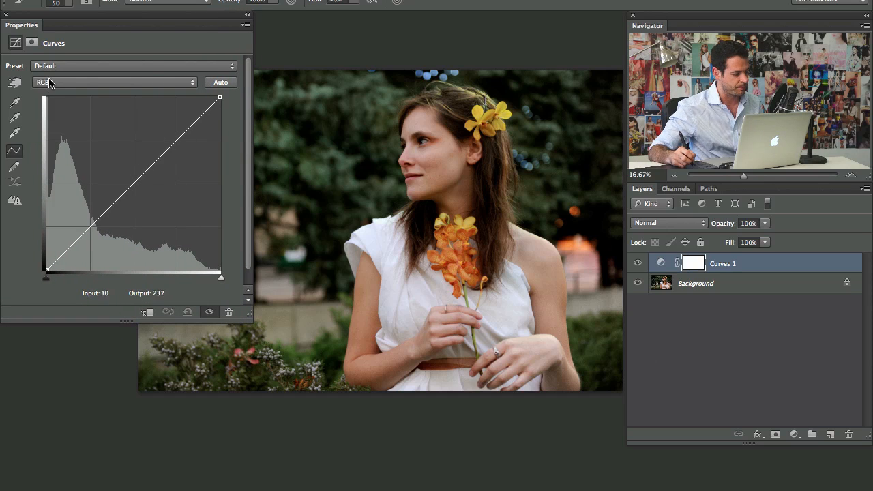
- Adjust the composite RGB curve, then preview the Green and Blue channel curves
left_click(115, 82)
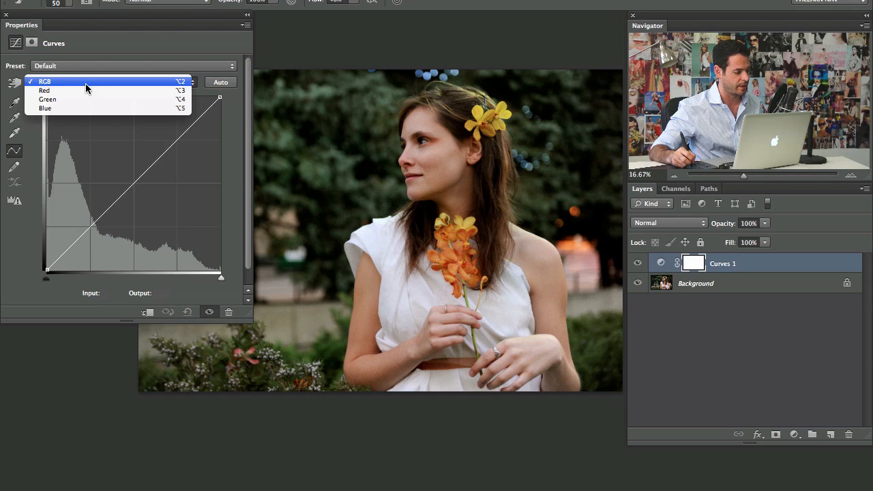
left_click(44, 82)
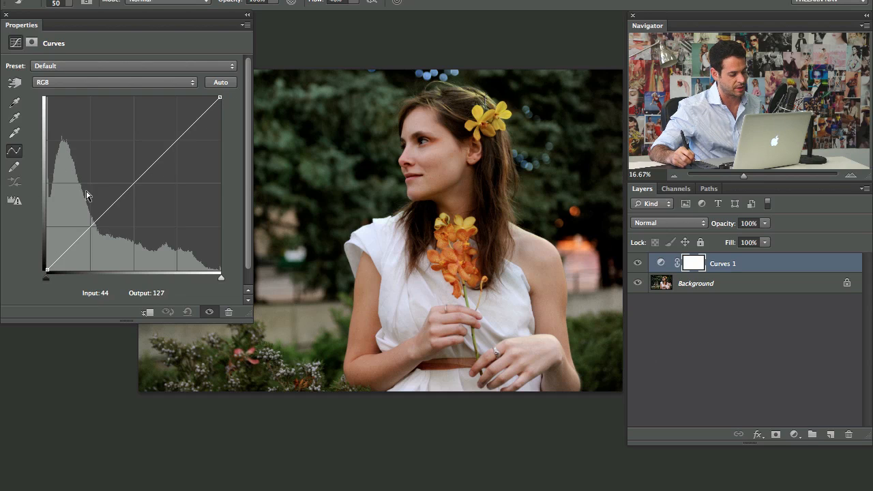
left_click_drag(86, 195, 68, 144)
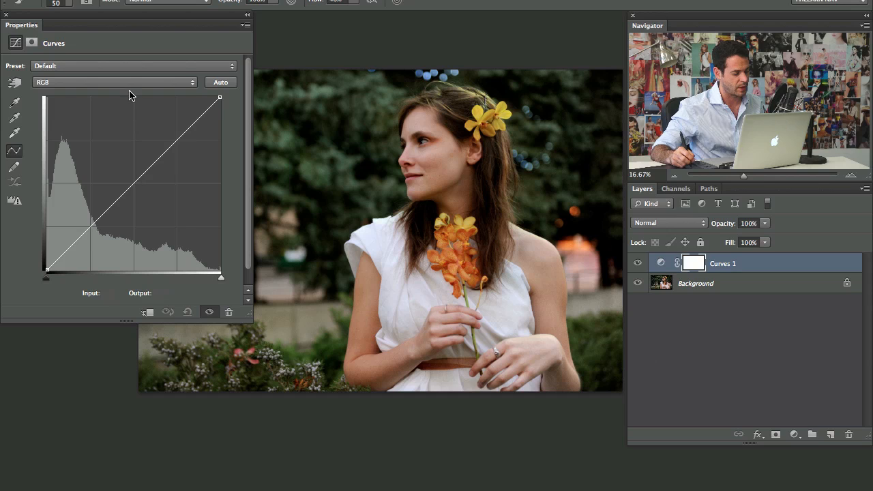
left_click(115, 82)
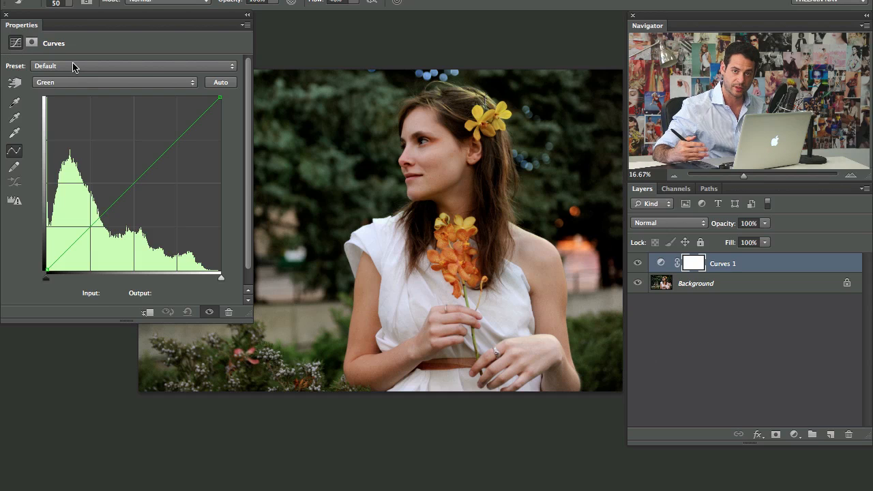
mouse_move(75, 67)
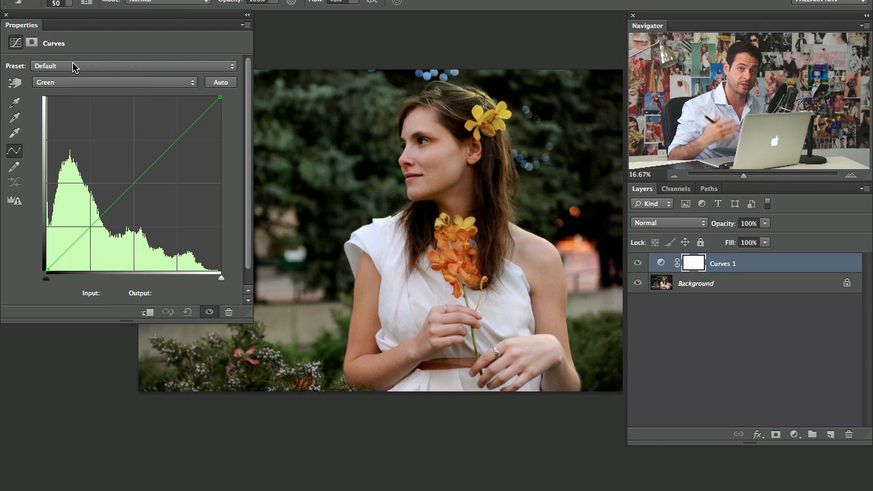
mouse_move(206, 53)
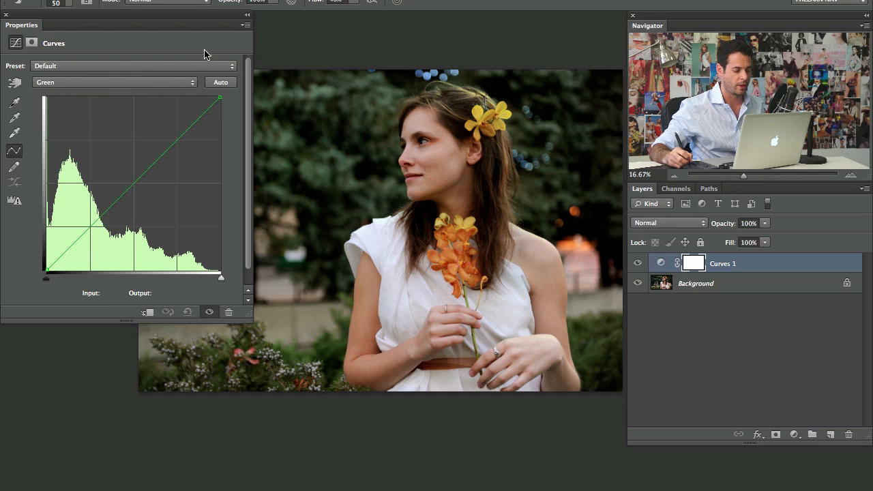
left_click(114, 82)
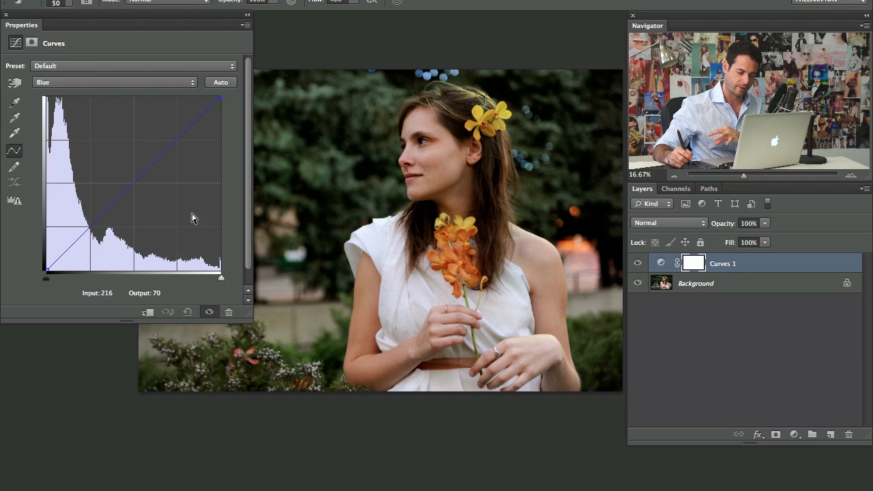
- Back on RGB, test lowering the highlight point to darken, then restore full white
left_click(112, 82)
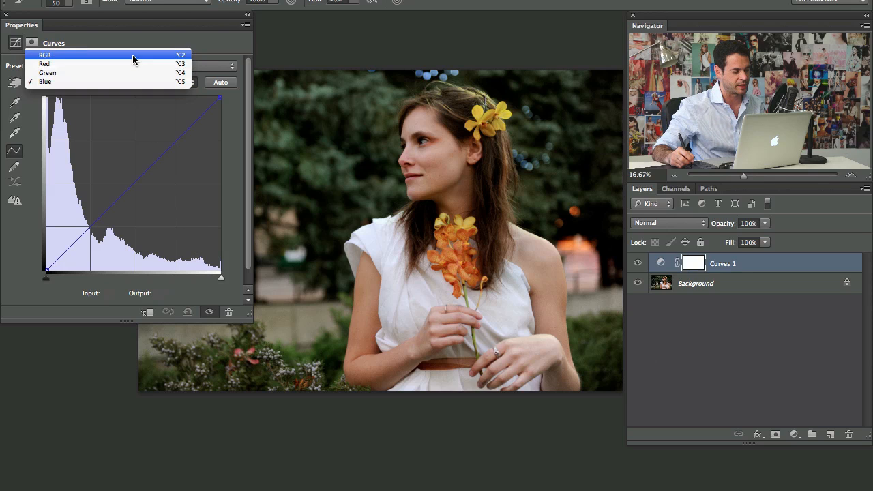
left_click(45, 55)
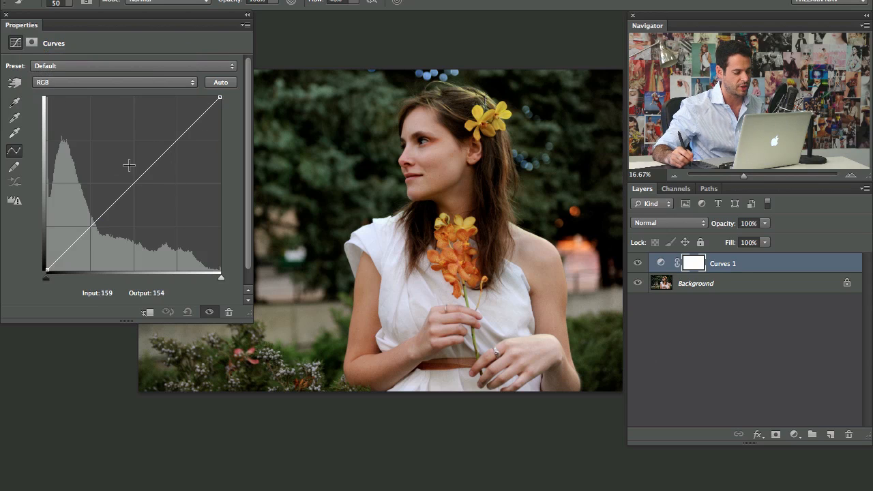
left_click_drag(128, 165, 190, 105)
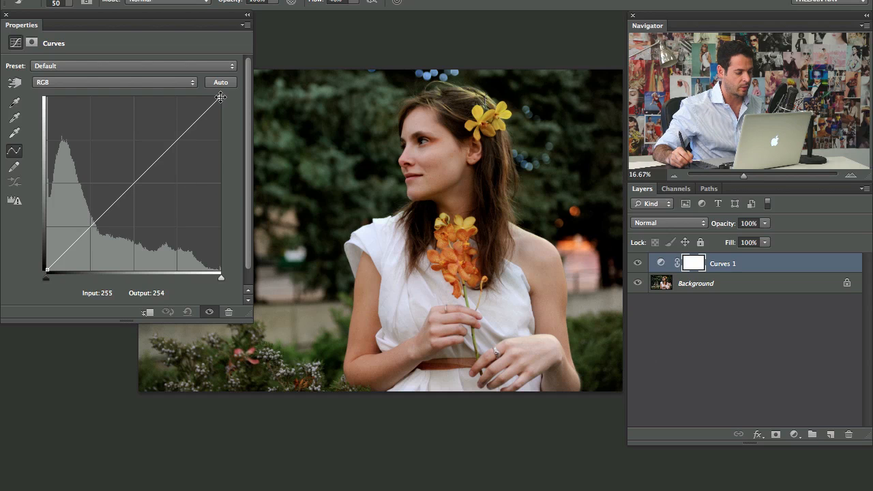
left_click_drag(220, 97, 219, 109)
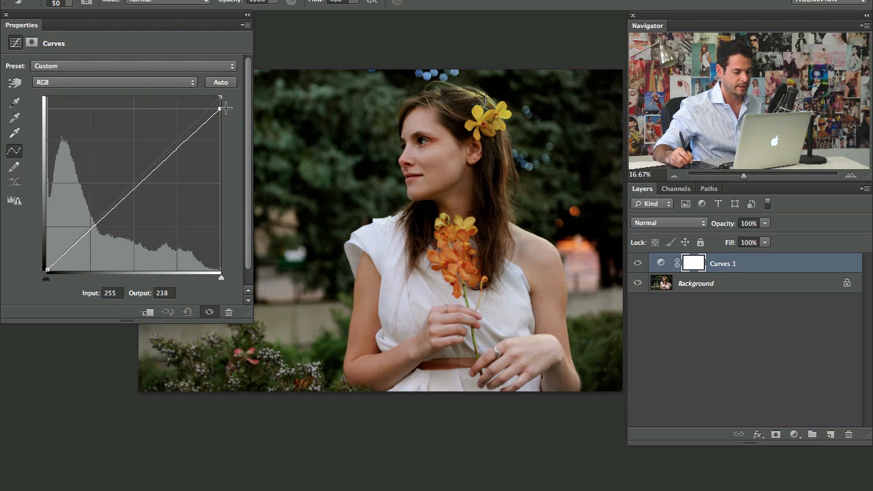
left_click_drag(220, 108, 220, 185)
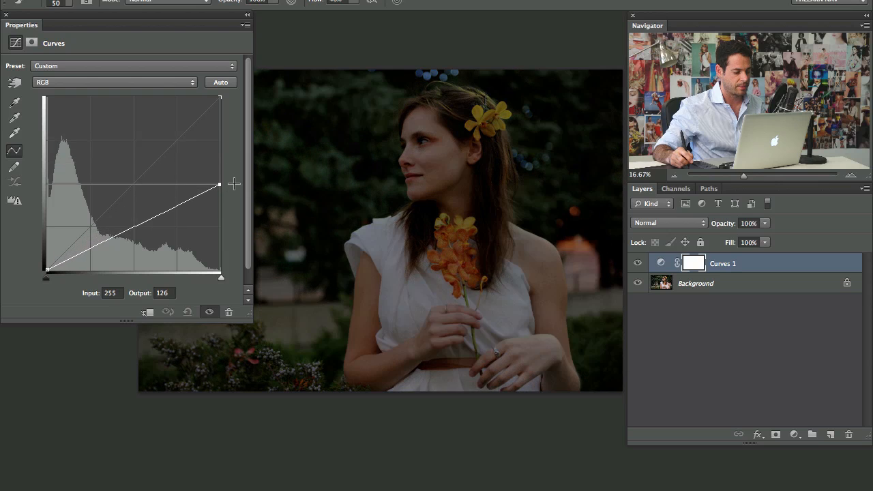
left_click_drag(218, 184, 218, 193)
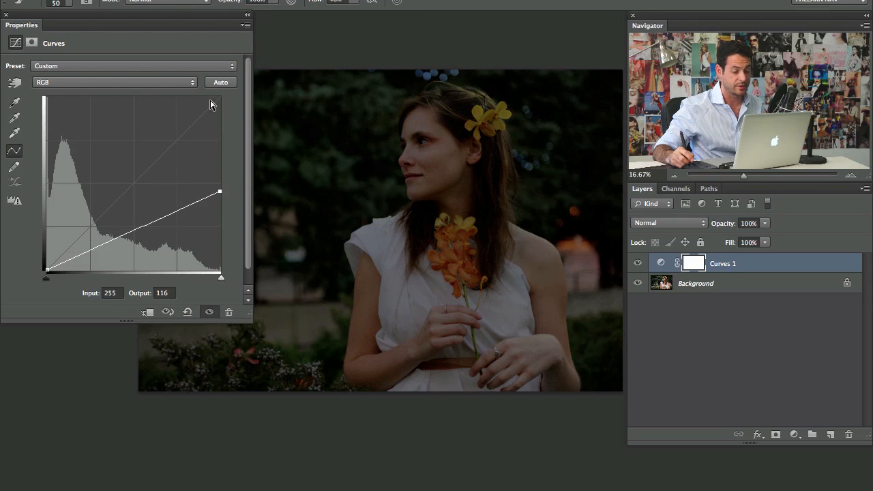
left_click_drag(219, 191, 220, 103)
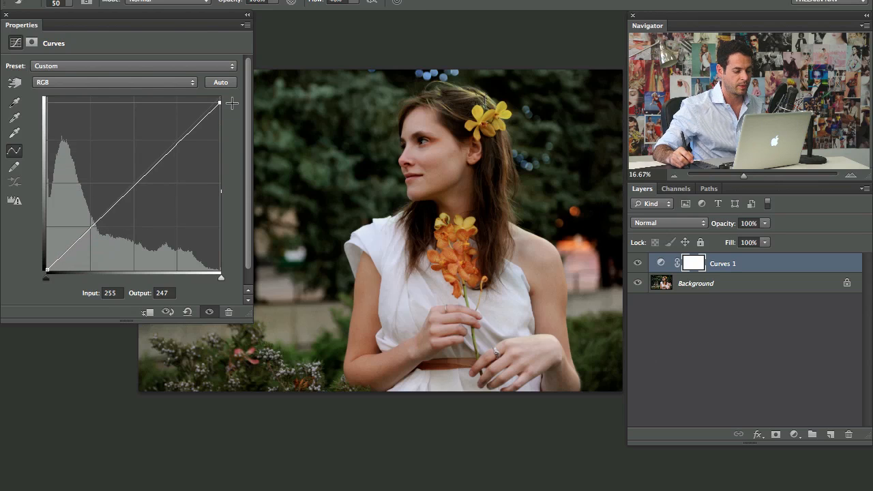
left_click_drag(221, 102, 219, 184)
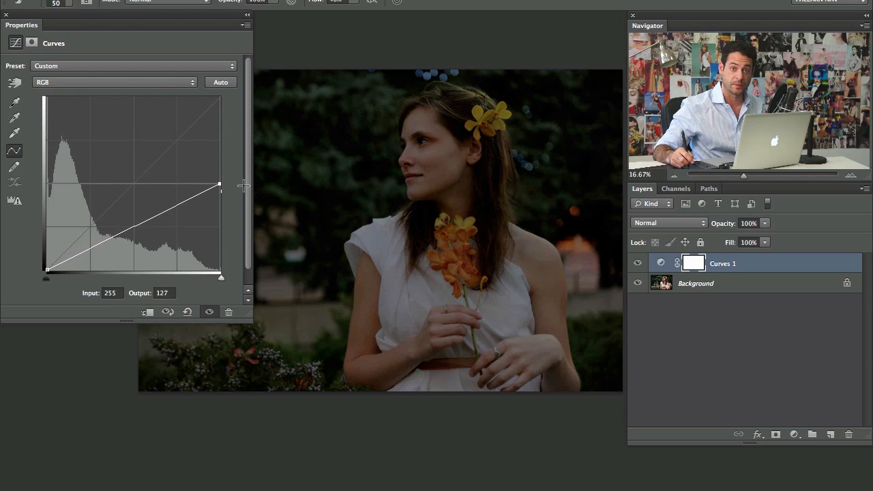
left_click_drag(220, 184, 220, 211)
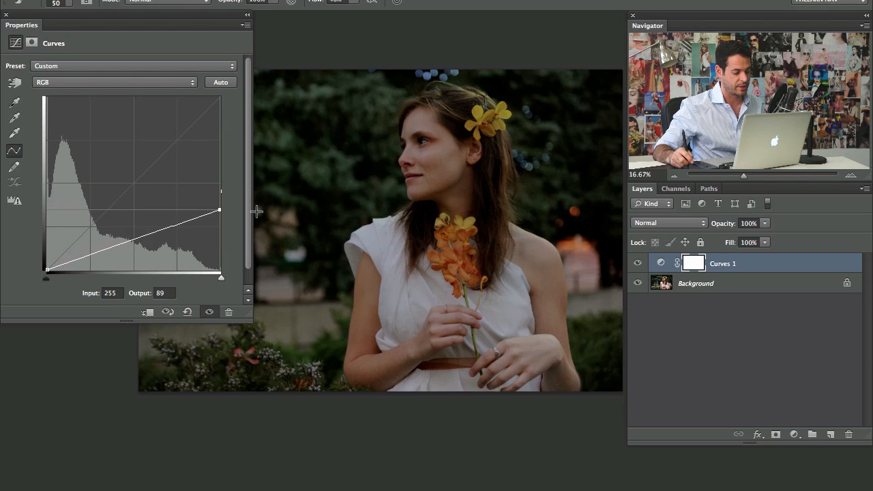
left_click_drag(219, 209, 220, 96)
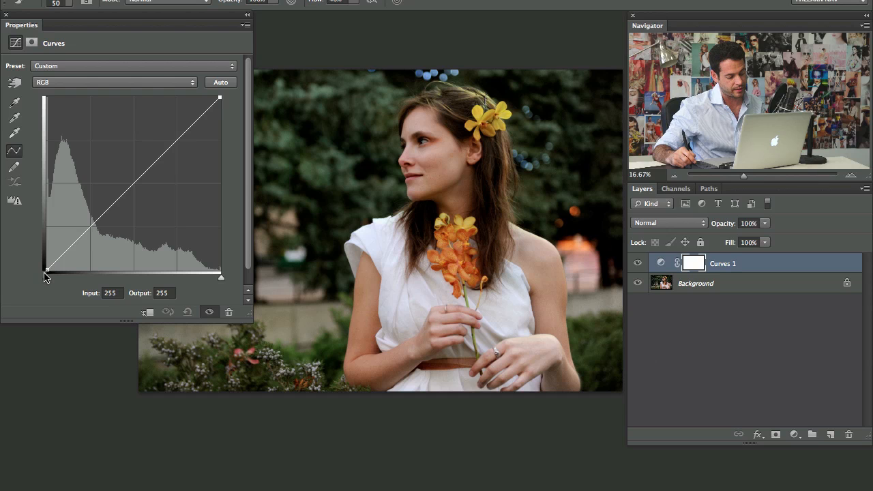
- Test lifting the shadow point for faded blacks, then return shadows to pure black
left_click_drag(45, 276, 45, 244)
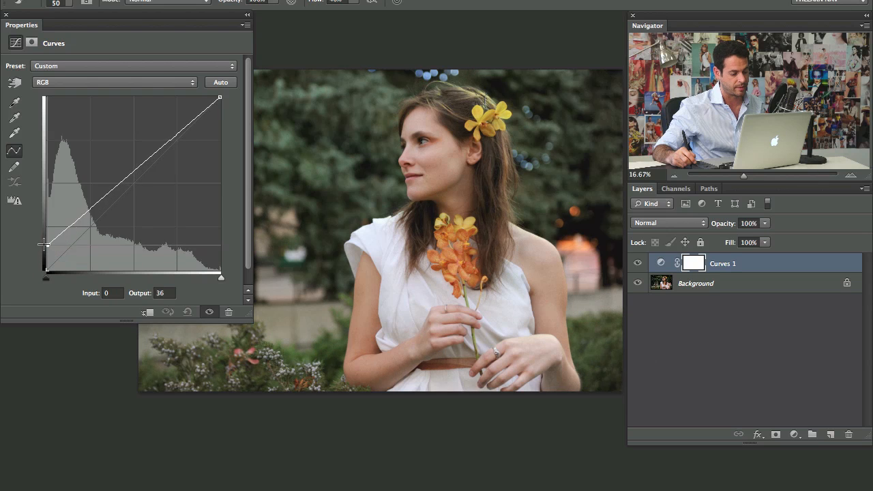
left_click_drag(45, 242, 45, 185)
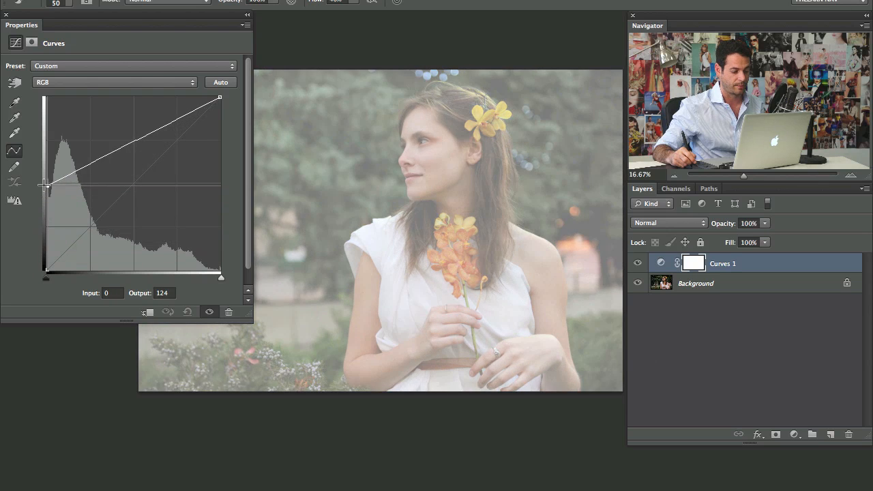
left_click_drag(45, 184, 42, 257)
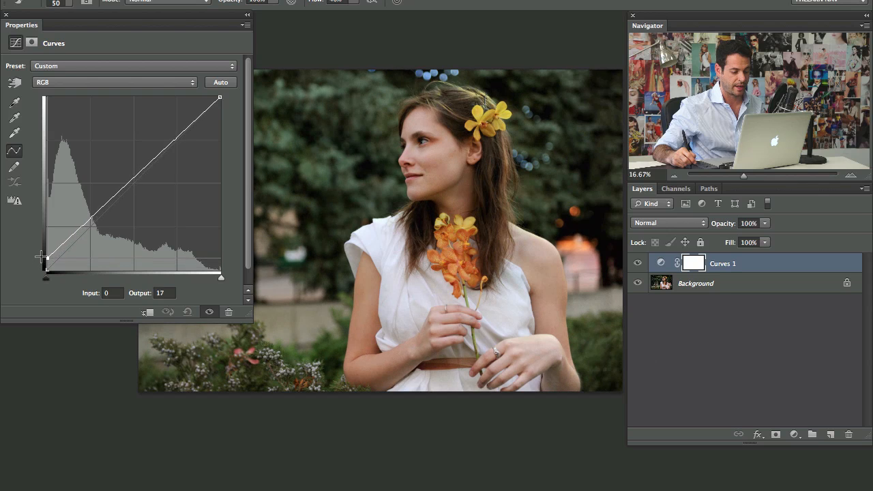
left_click_drag(45, 257, 45, 254)
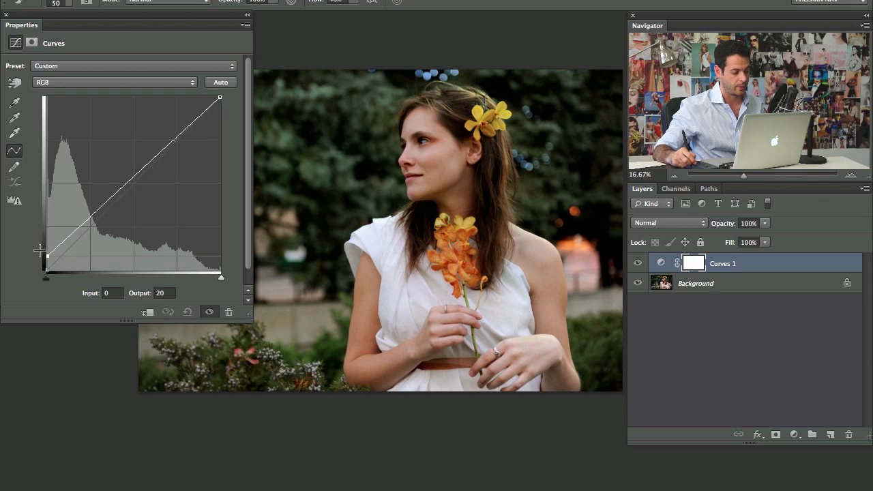
left_click_drag(46, 256, 47, 277)
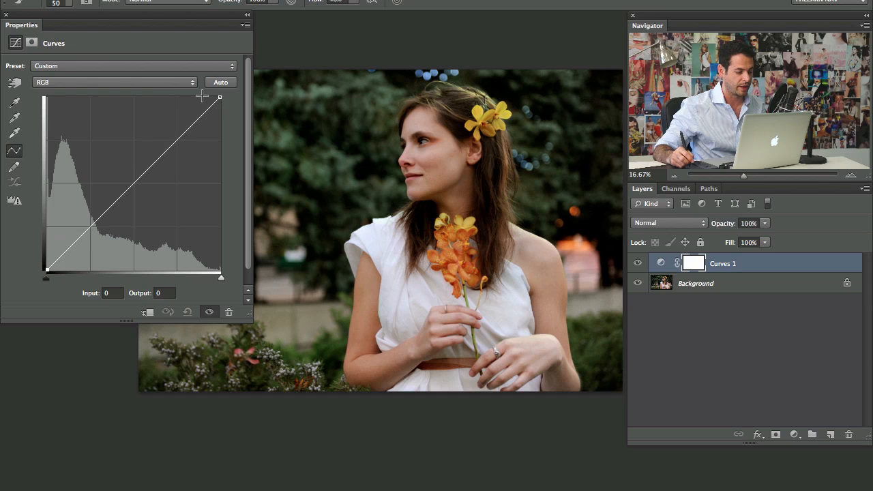
- Test clipping highlights by moving the white point inward, then ease it back
left_click_drag(220, 96, 216, 95)
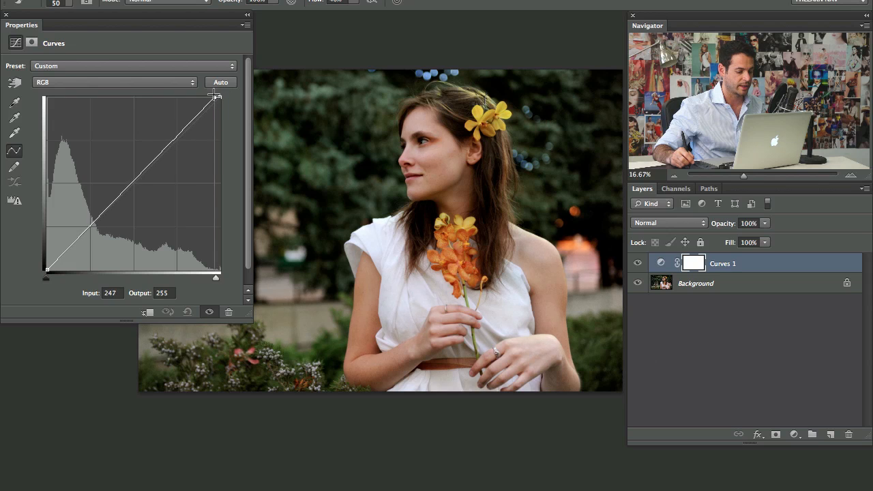
left_click_drag(215, 97, 175, 97)
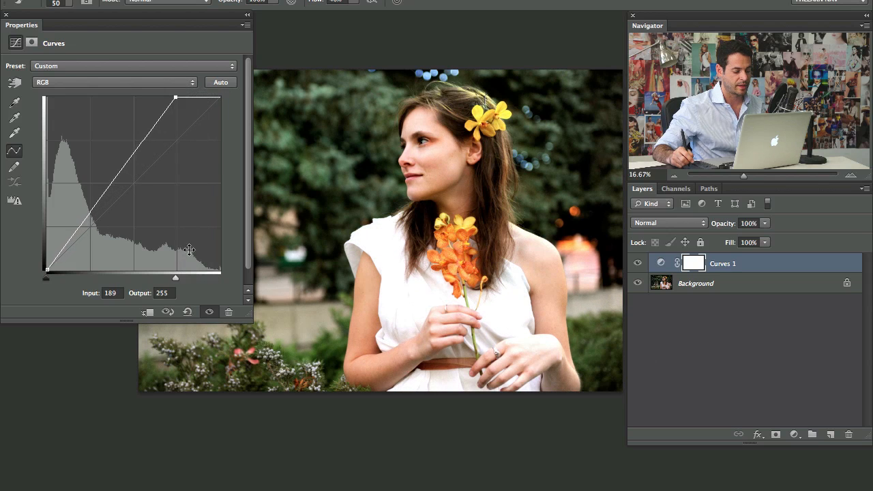
mouse_move(173, 190)
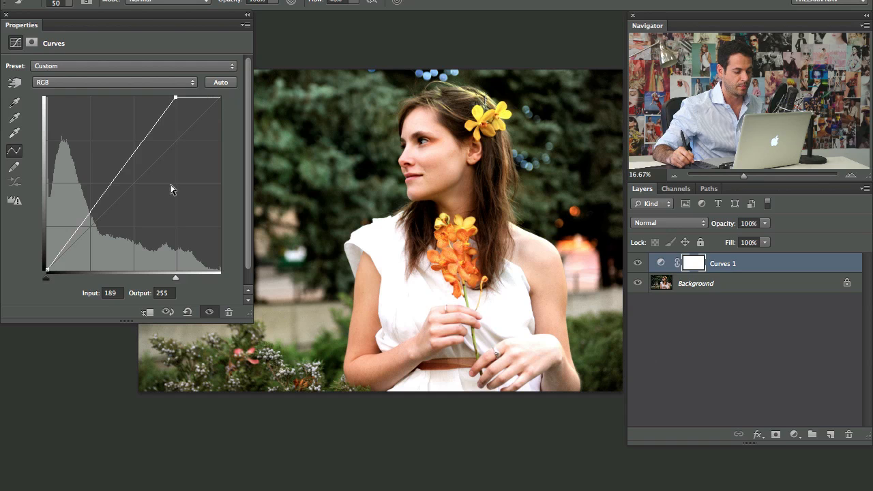
mouse_move(188, 94)
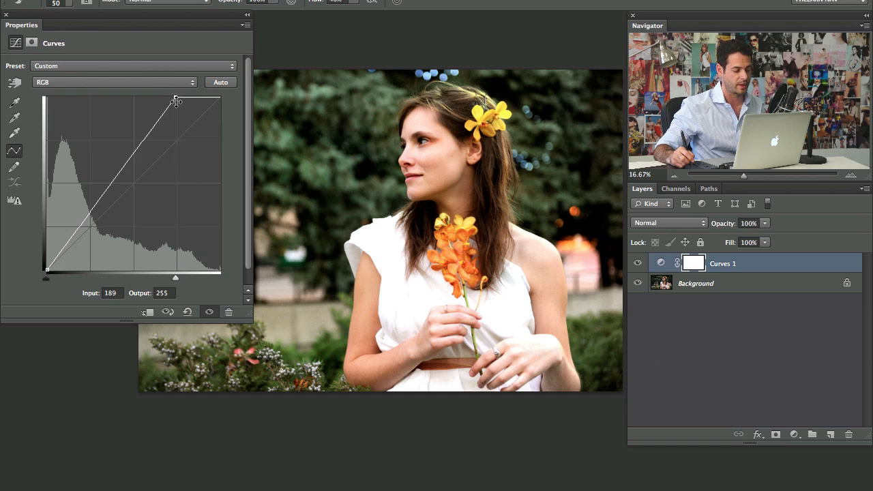
left_click_drag(176, 102, 215, 95)
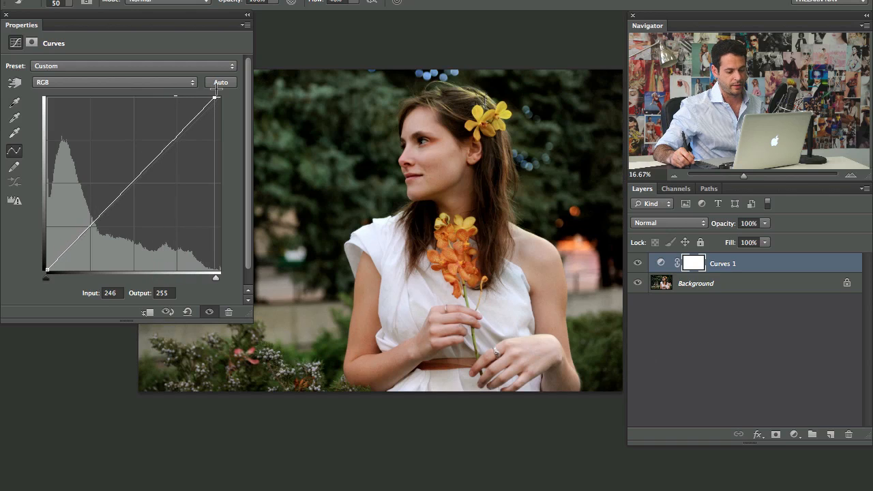
- Move the RGB black point slightly inward to Input 10, deepening the shadows
left_click_drag(46, 274, 53, 275)
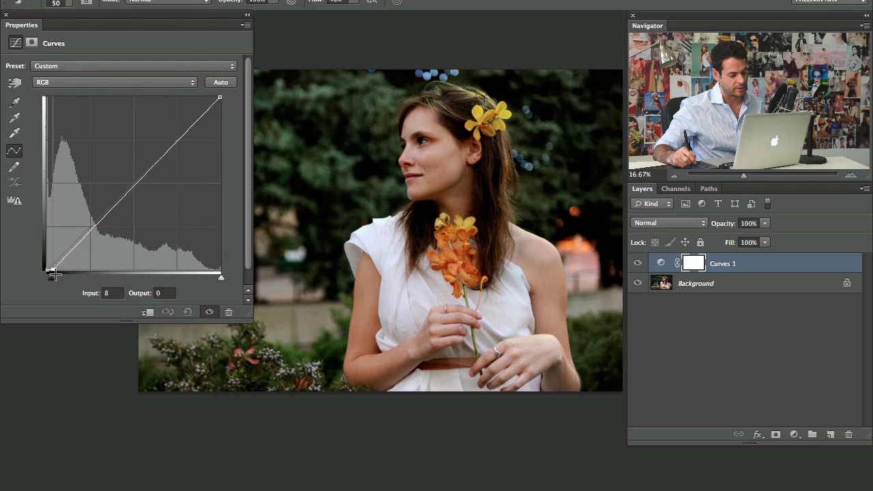
left_click_drag(53, 270, 107, 278)
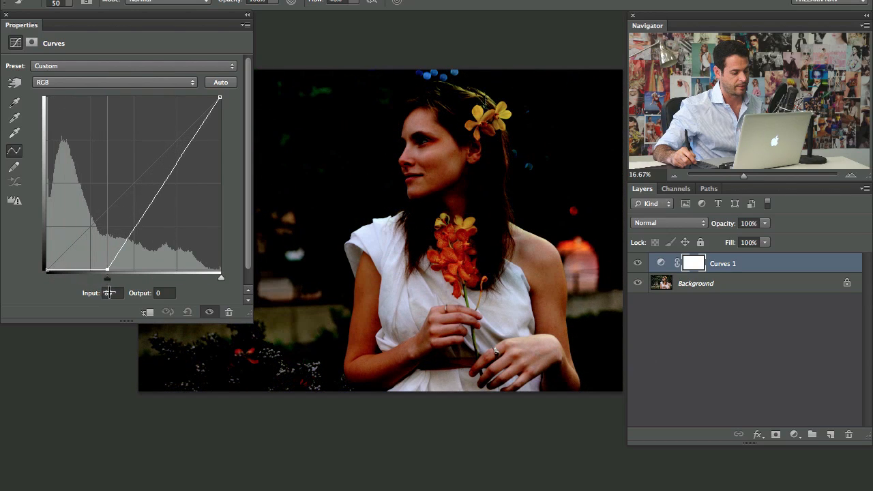
left_click_drag(46, 275, 106, 276)
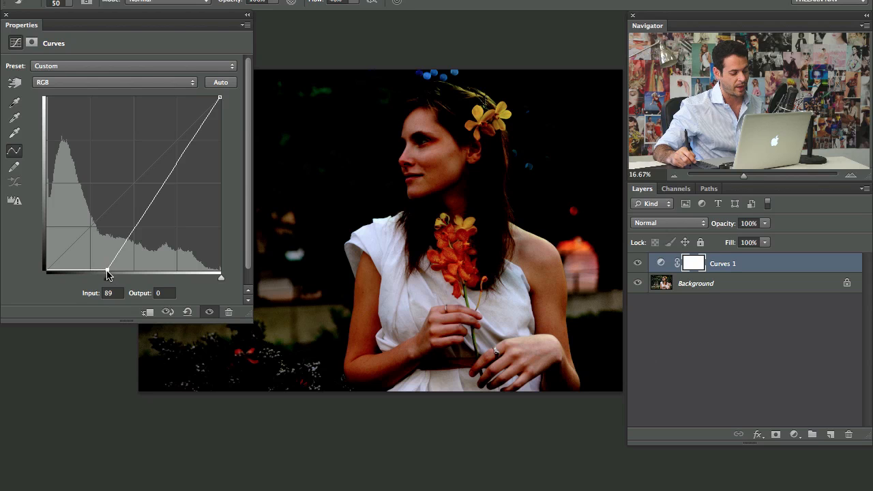
left_click_drag(108, 273, 51, 271)
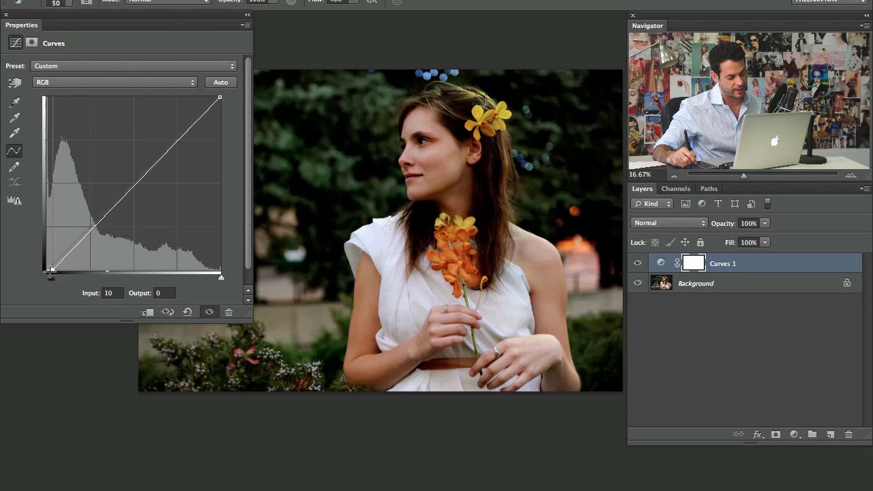
- On the Red channel, preview lowering the red highlights toward teal, then restore them
left_click(113, 82)
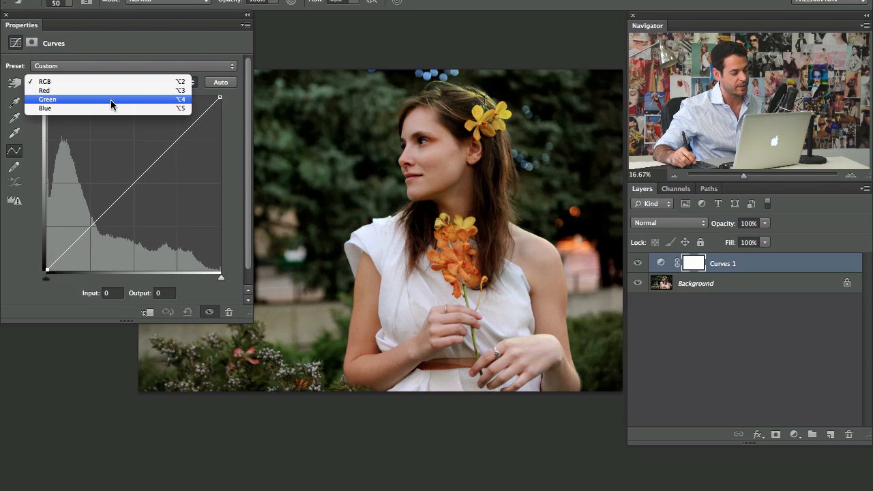
left_click(43, 89)
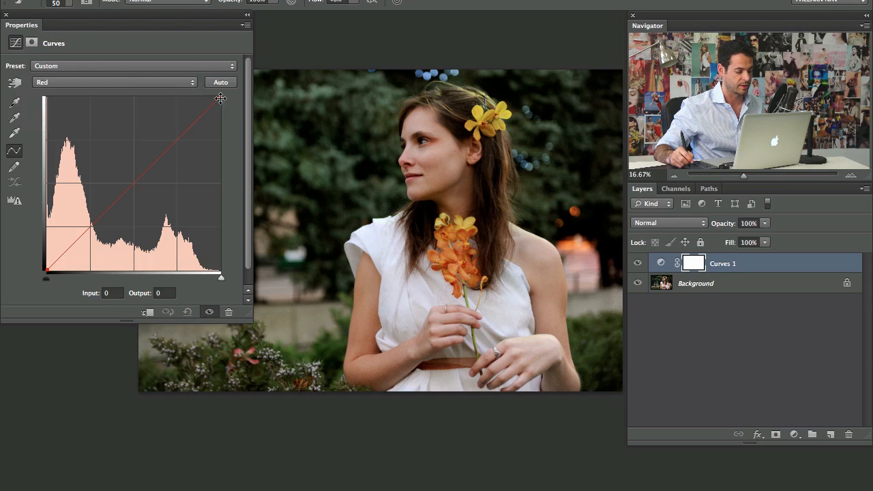
left_click_drag(220, 98, 225, 124)
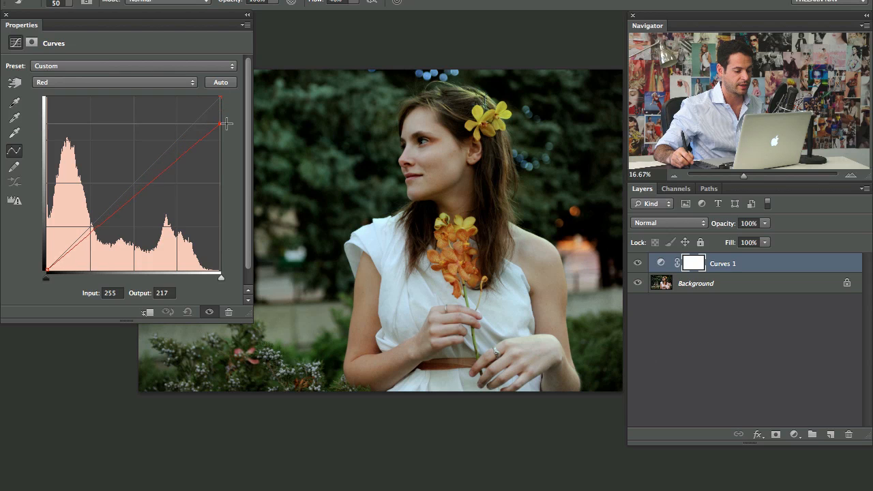
left_click_drag(221, 123, 221, 159)
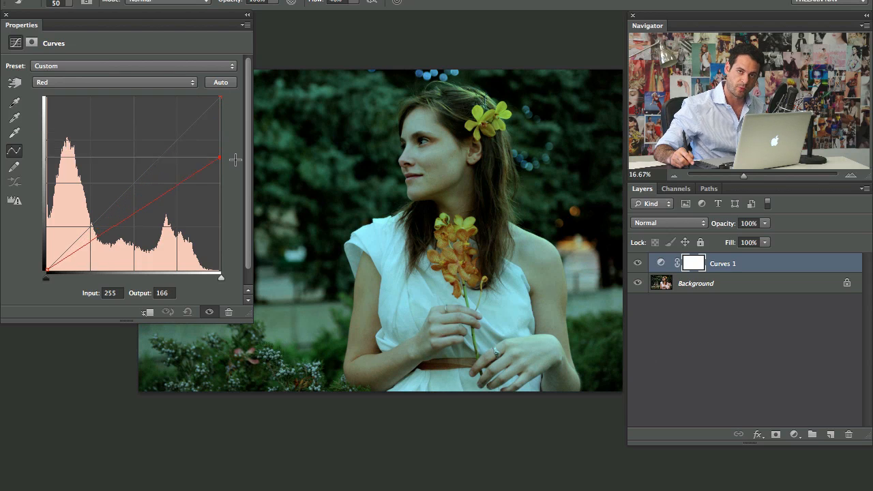
left_click_drag(220, 161, 220, 186)
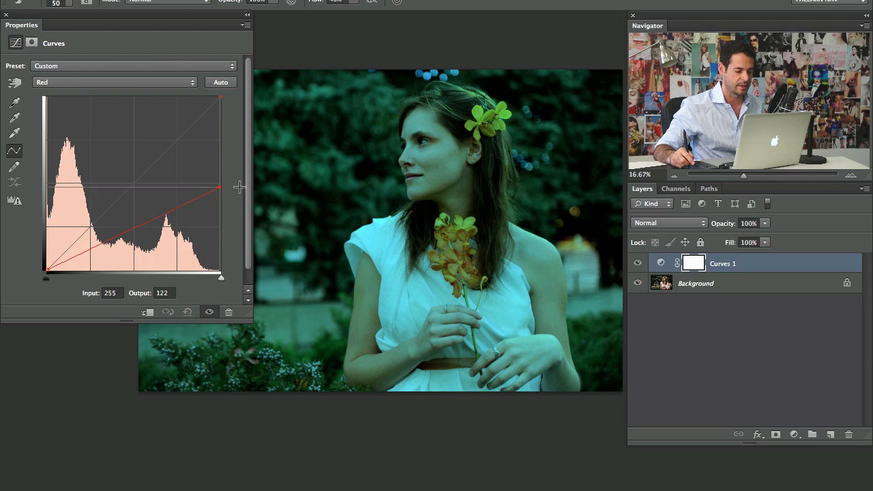
left_click_drag(221, 187, 221, 204)
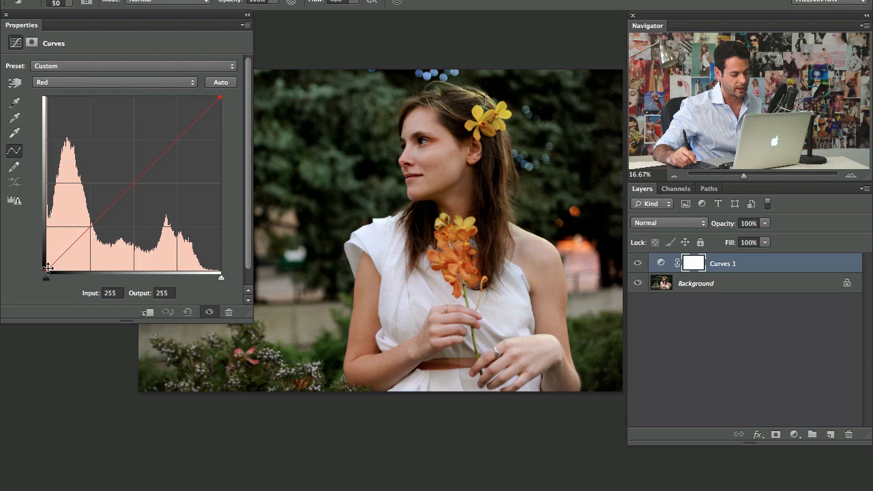
- Test raising and moving in the red shadow point, then reset it to black
left_click_drag(46, 277, 46, 240)
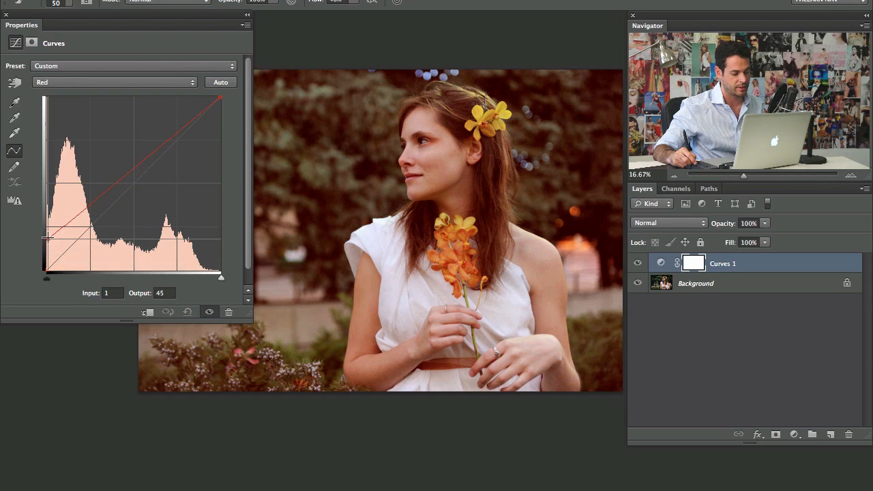
left_click_drag(46, 238, 45, 277)
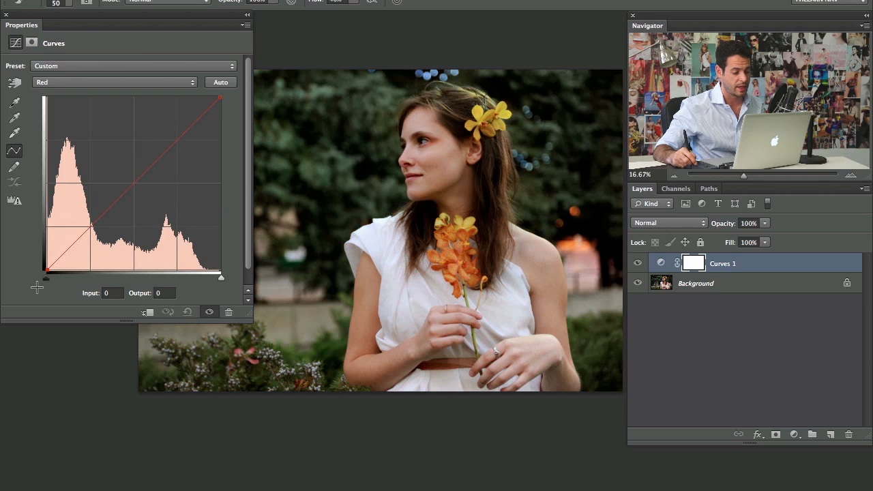
left_click_drag(46, 276, 107, 276)
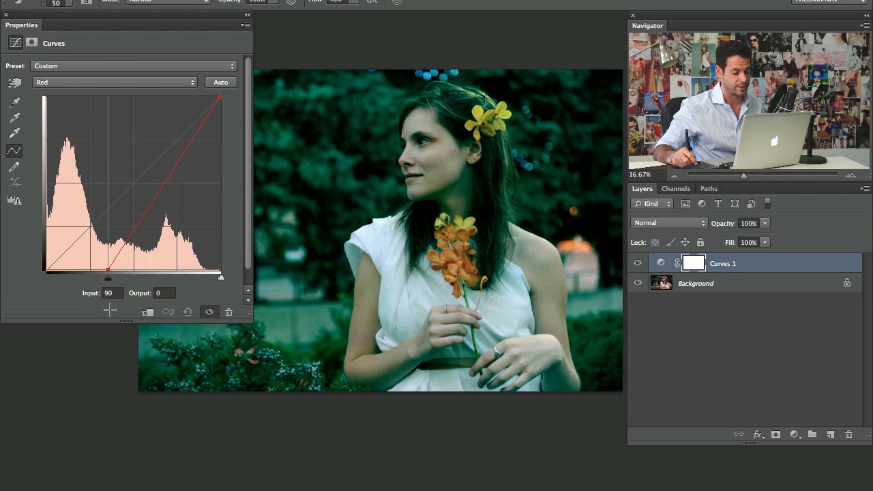
left_click_drag(108, 265, 47, 276)
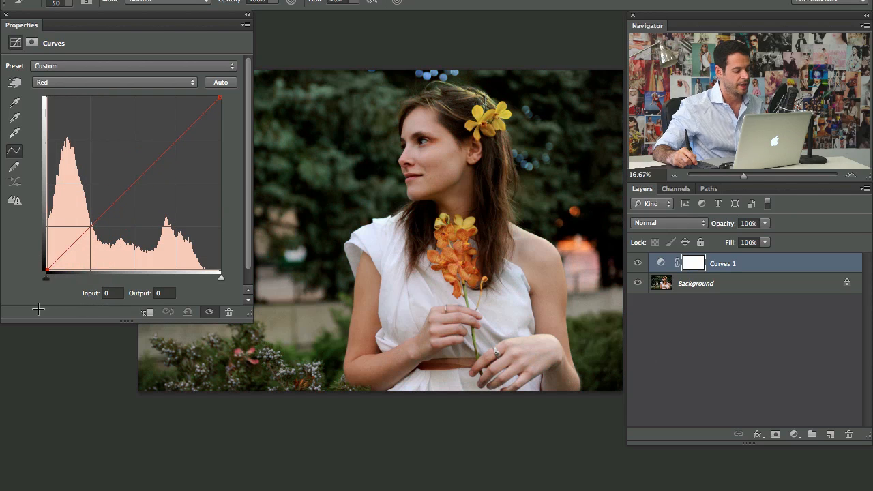
left_click(114, 82)
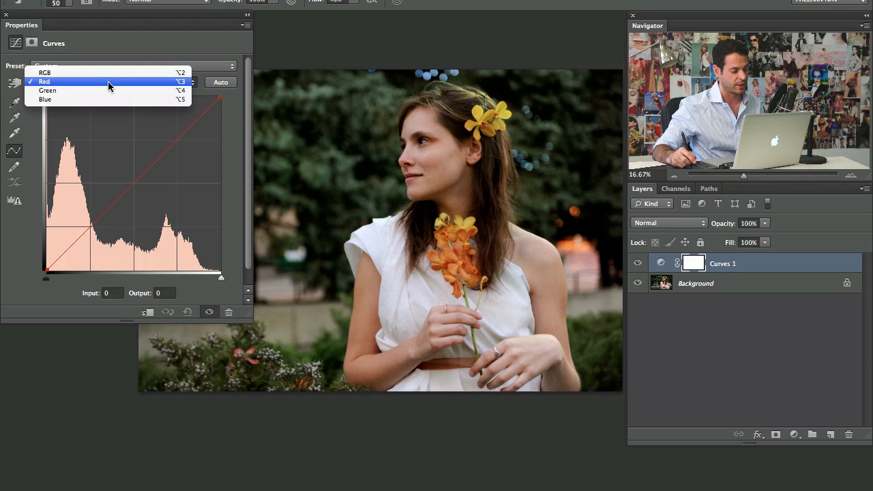
- On the RGB curve, lift dark foliage and skin tones with two points, then compare
left_click(45, 72)
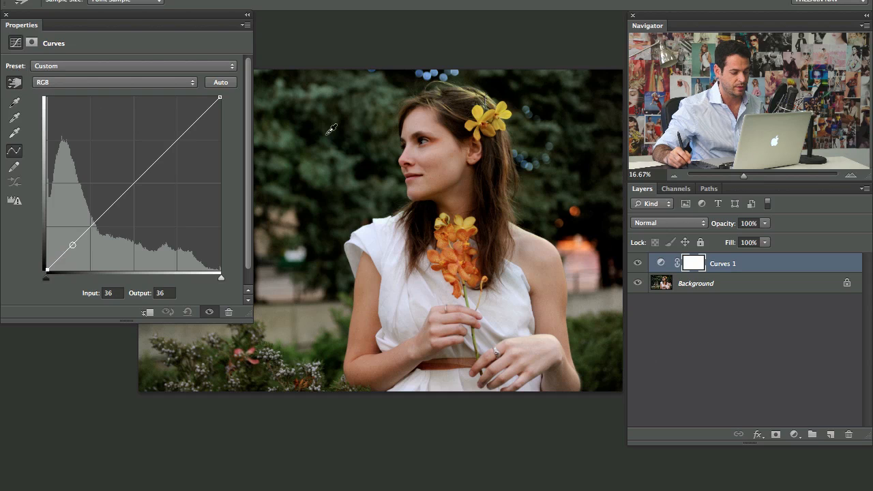
left_click_drag(72, 244, 46, 276)
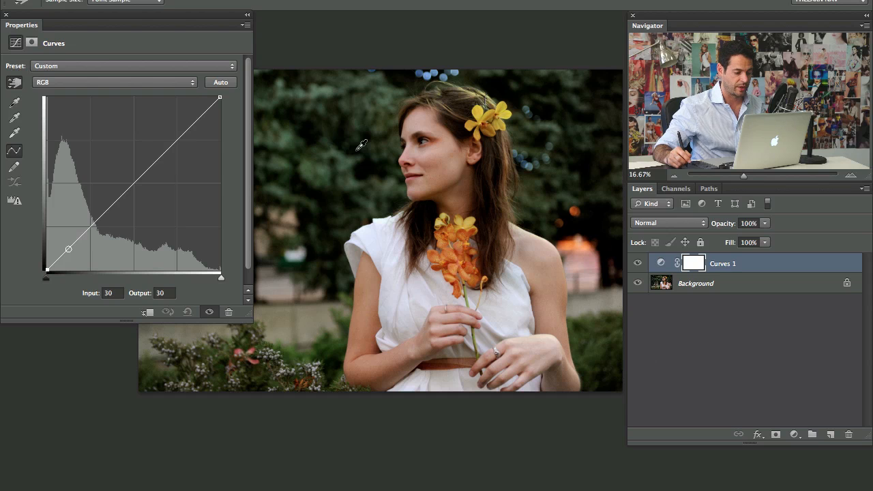
left_click_drag(69, 249, 62, 255)
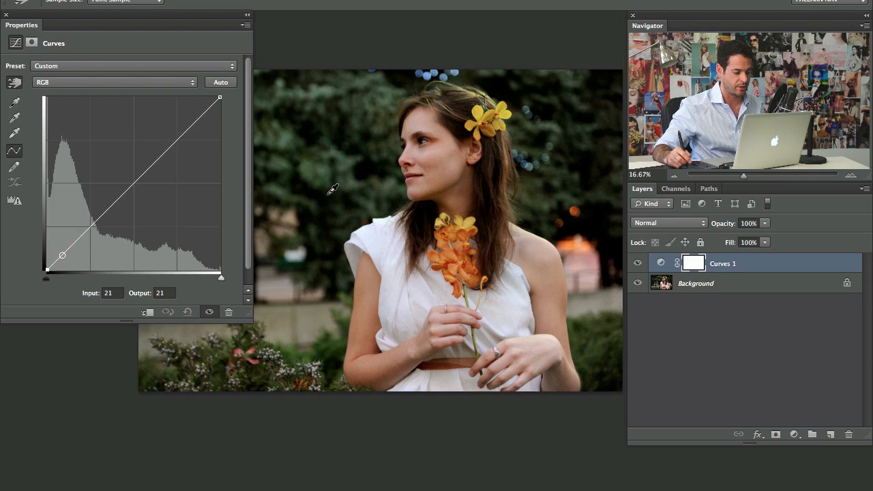
left_click_drag(62, 255, 59, 250)
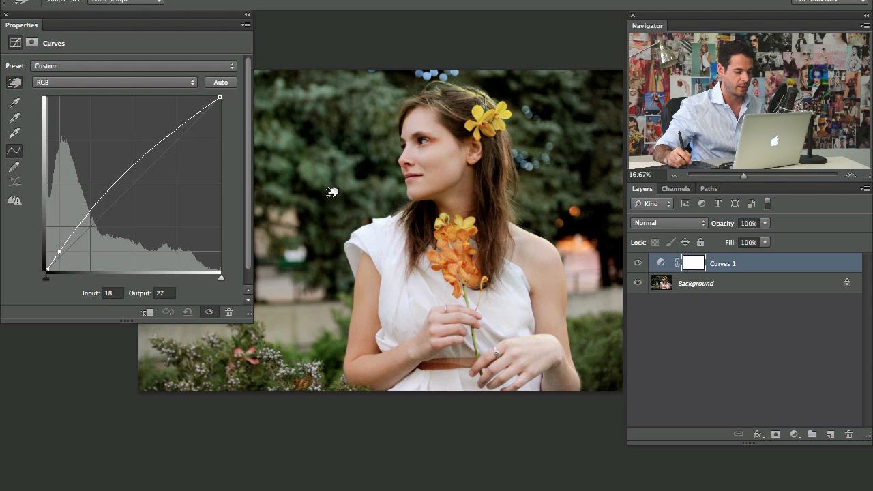
left_click_drag(59, 250, 59, 246)
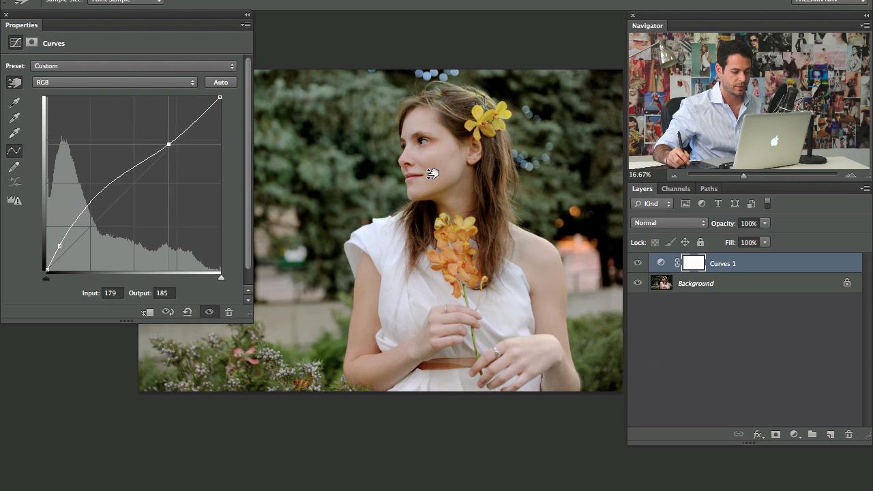
left_click_drag(168, 145, 168, 148)
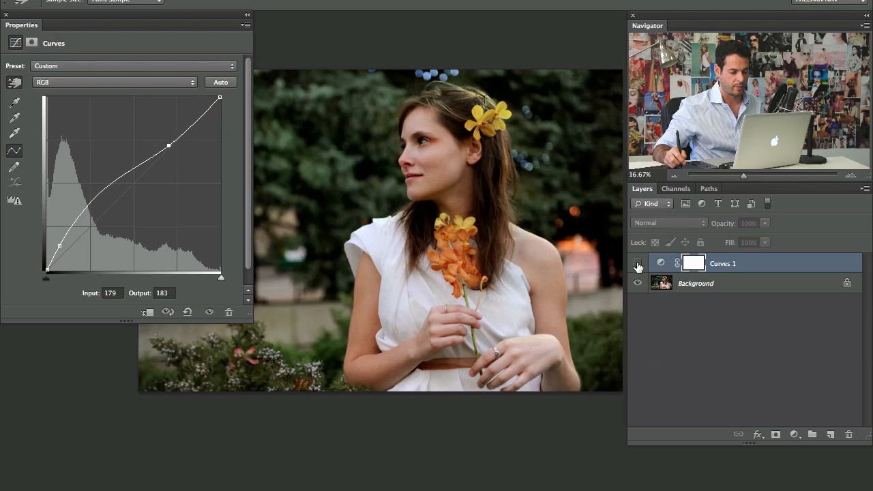
left_click_drag(168, 146, 150, 158)
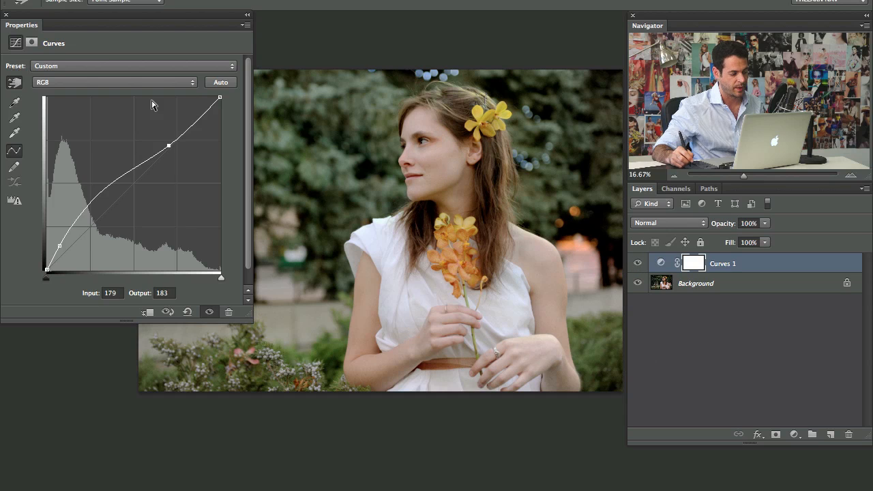
- Raise the Green curve on the foliage and bright skin tones
left_click(115, 82)
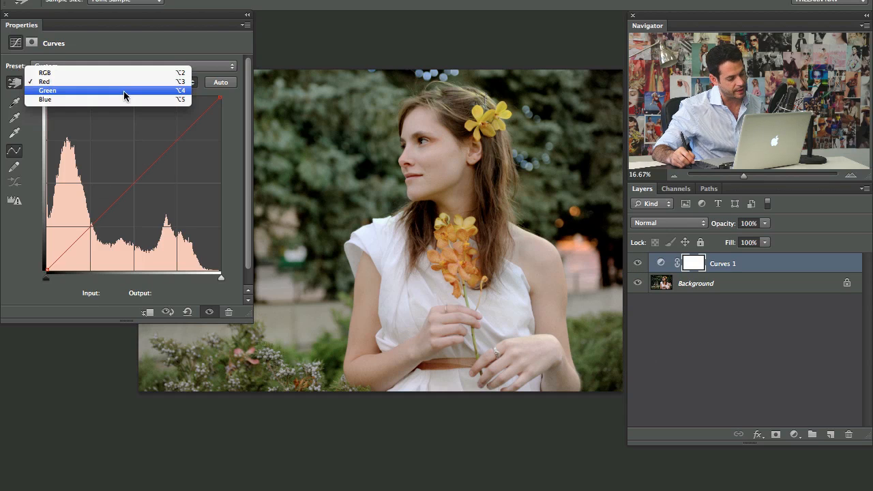
left_click(49, 90)
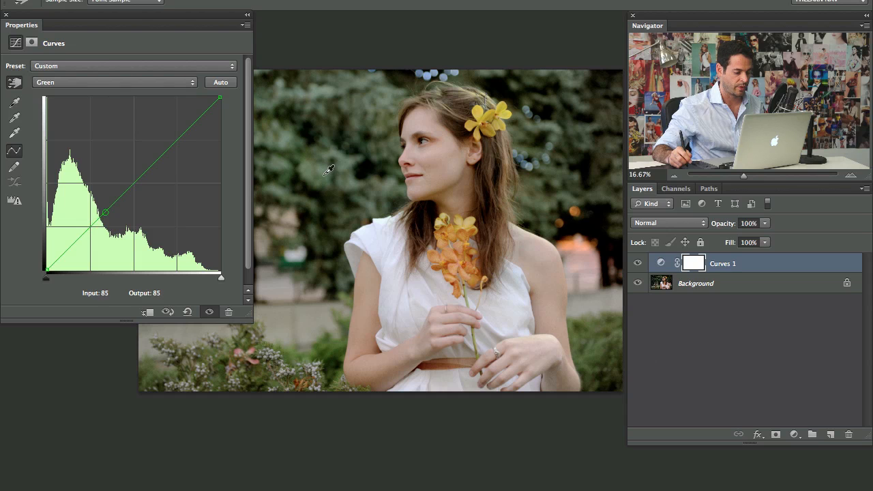
left_click_drag(104, 213, 109, 201)
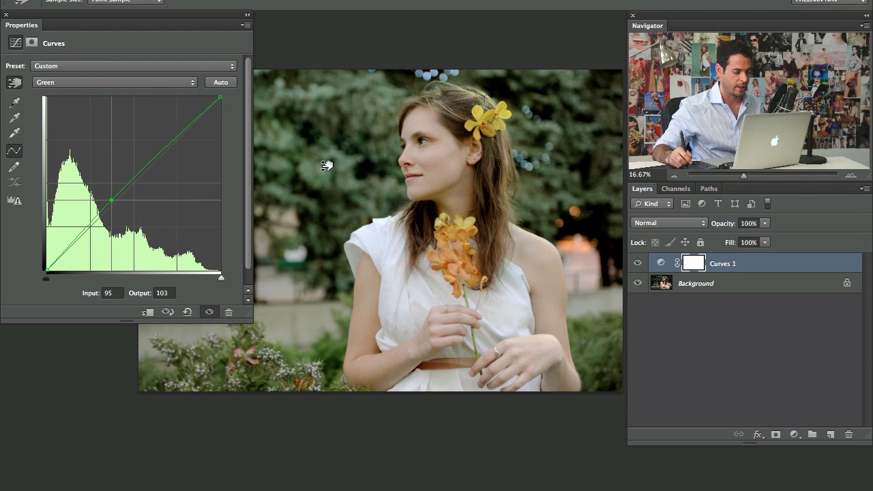
left_click_drag(110, 201, 111, 187)
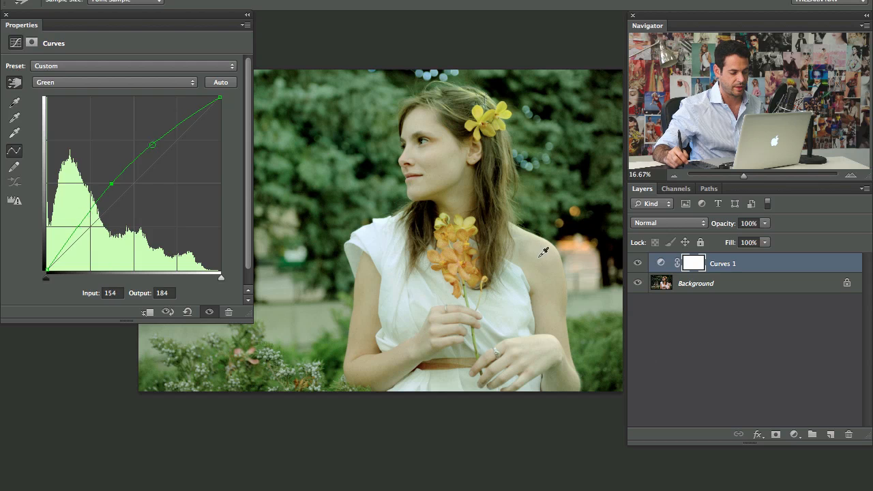
left_click_drag(152, 144, 156, 148)
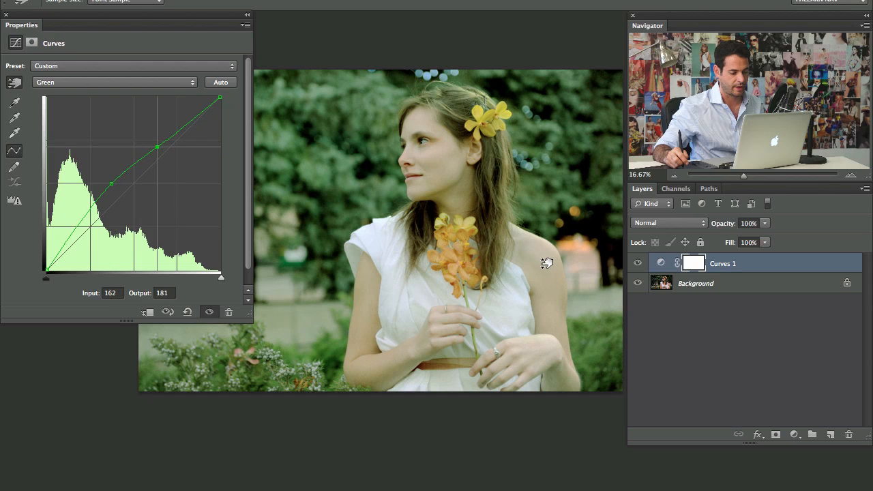
left_click(637, 263)
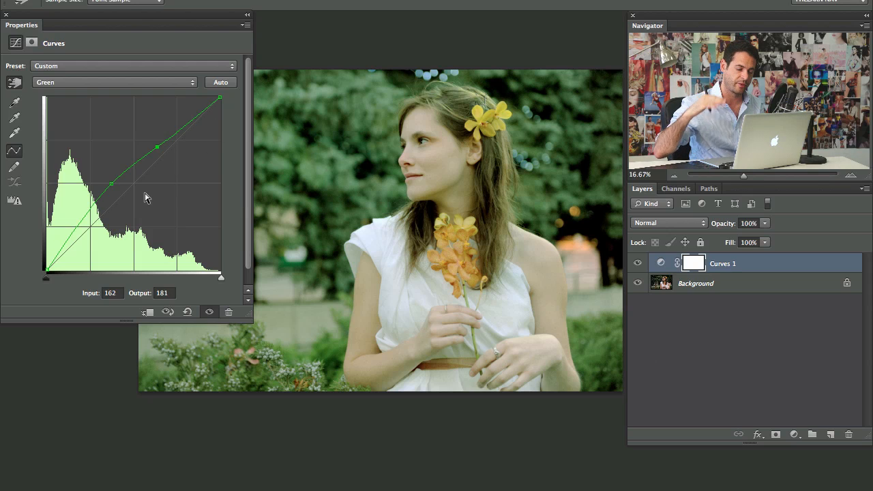
- Bend the Blue curve down in the shadows and midtones for a yellower cast
left_click(114, 82)
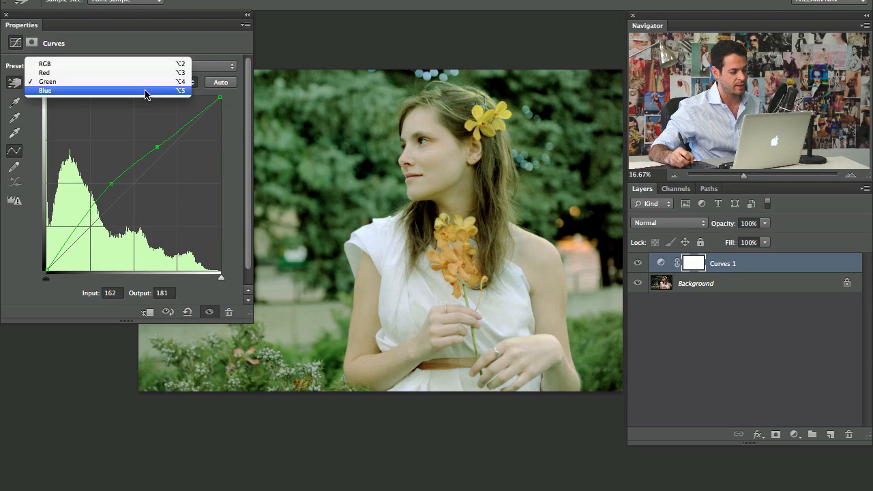
left_click(45, 90)
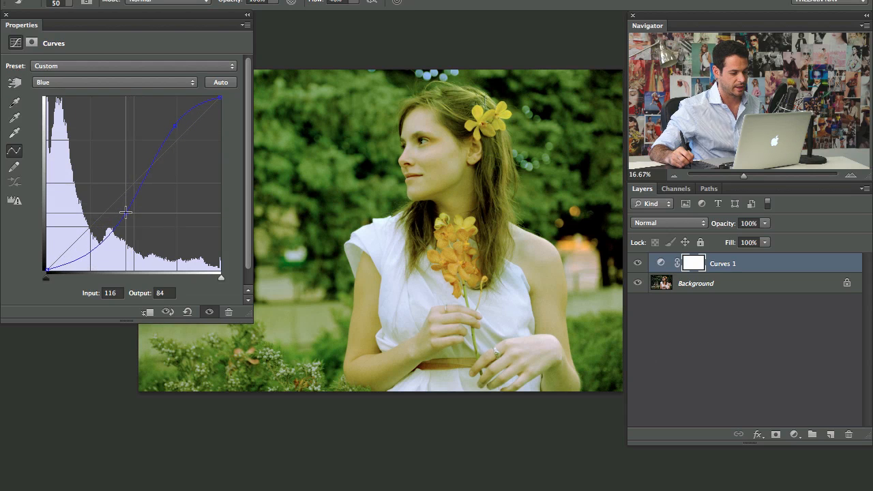
left_click_drag(126, 211, 122, 220)
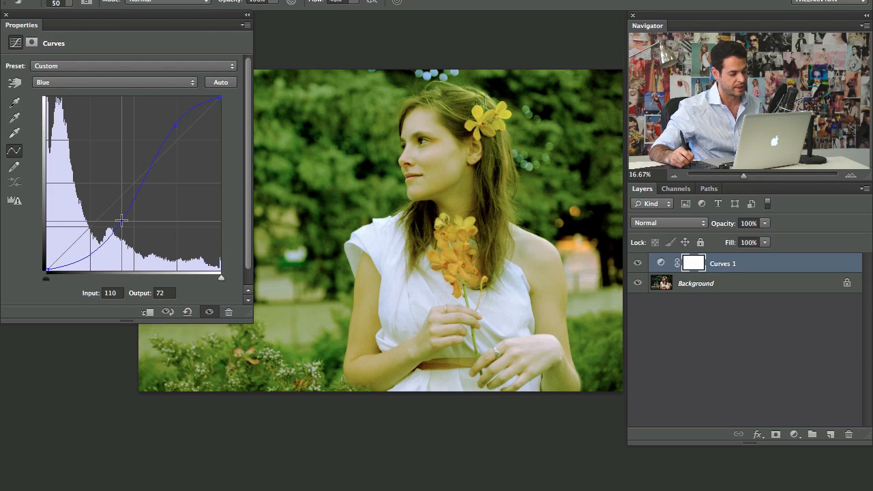
left_click_drag(123, 220, 121, 221)
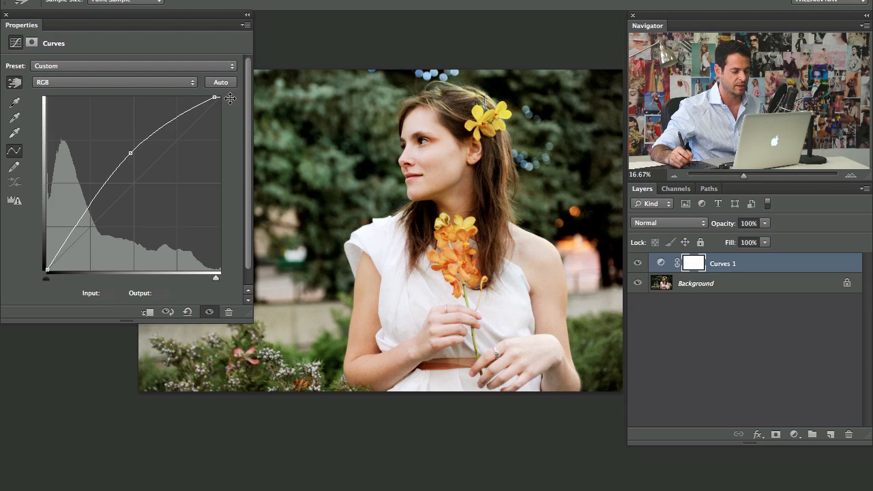
mouse_move(197, 300)
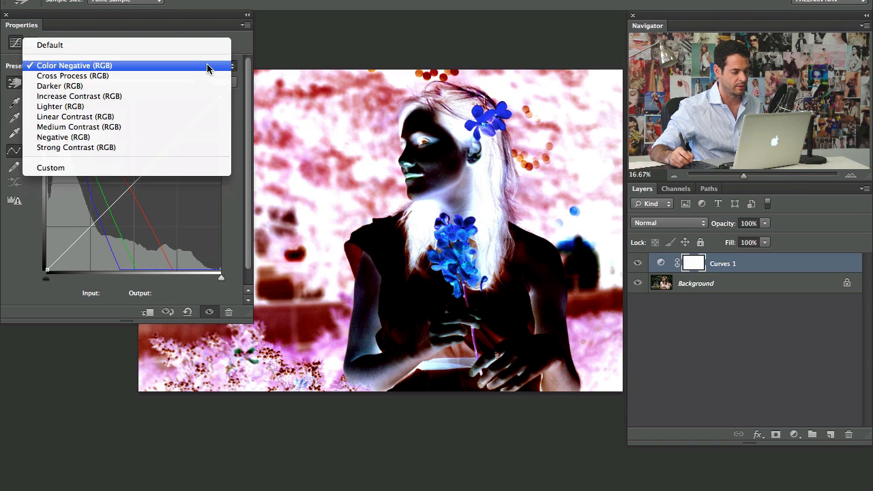
- Preview Cross Process, then apply the Increase Contrast preset and nudge its shadow point
left_click(72, 75)
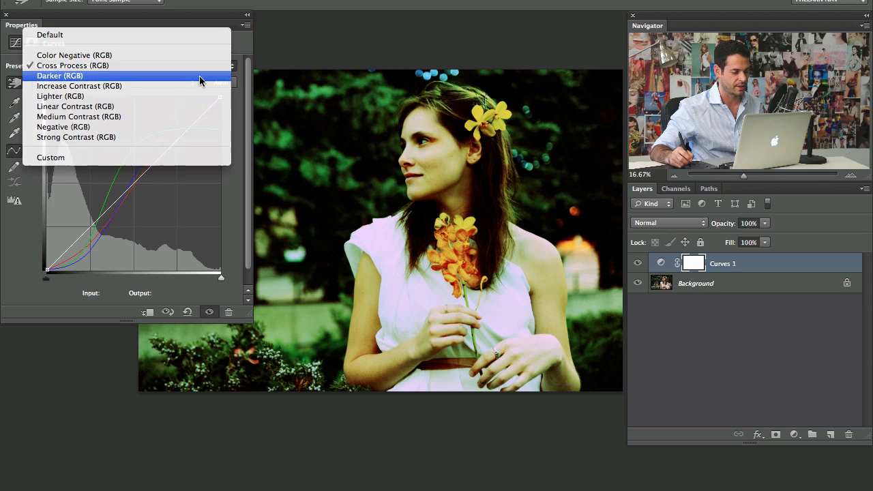
left_click(79, 86)
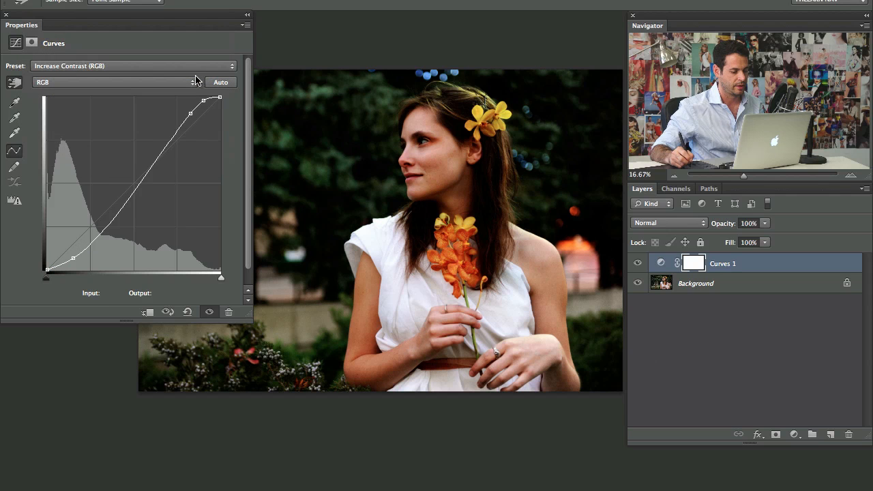
left_click(133, 65)
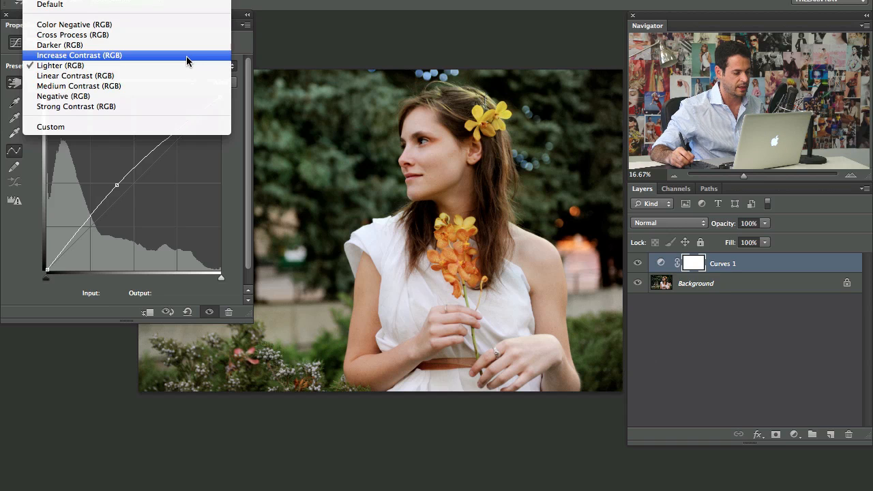
left_click(85, 56)
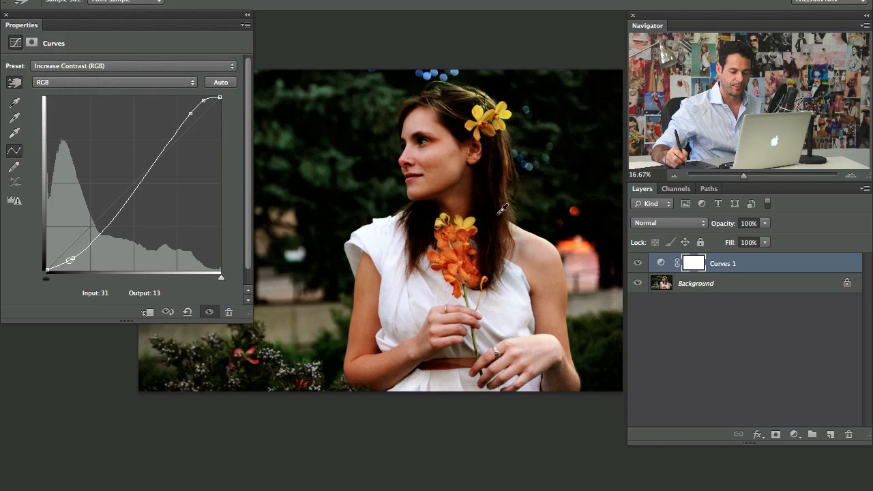
left_click_drag(72, 261, 73, 259)
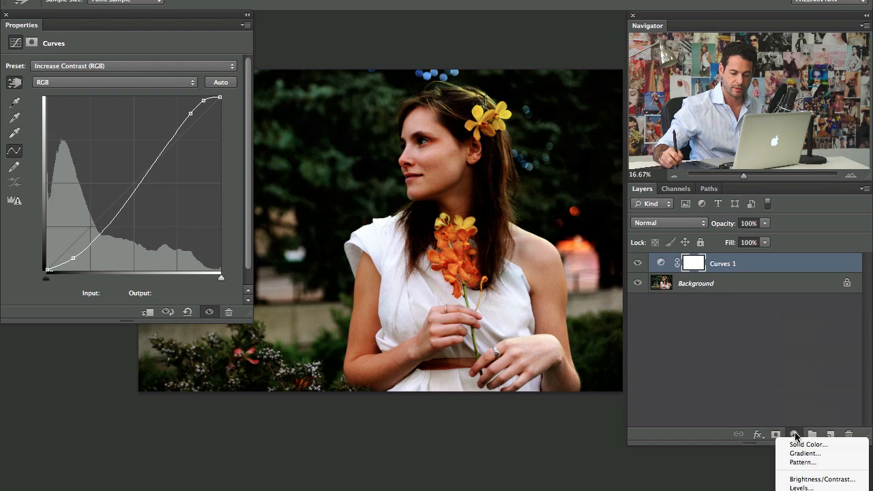
- Add a Brightness/Contrast layer at contrast 37, hide it, and reshape the Curves 1 curve
left_click(824, 479)
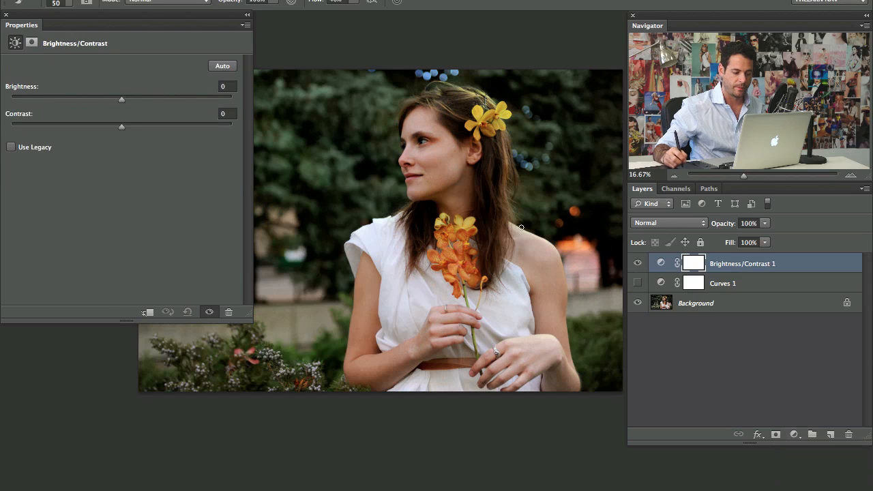
left_click_drag(121, 126, 152, 127)
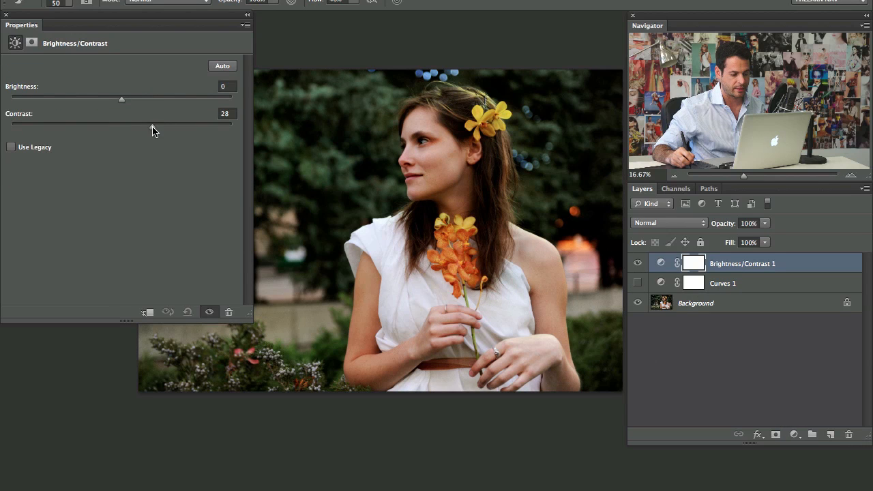
left_click_drag(122, 126, 164, 126)
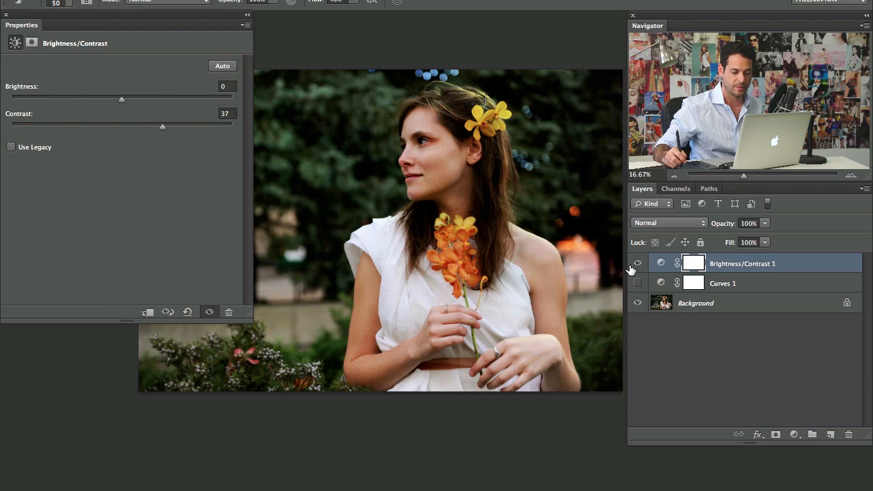
left_click(722, 283)
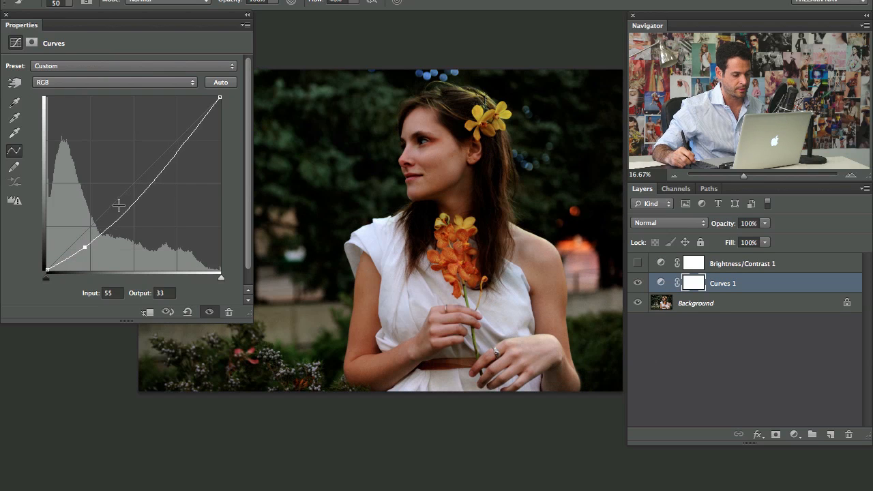
left_click_drag(117, 204, 183, 121)
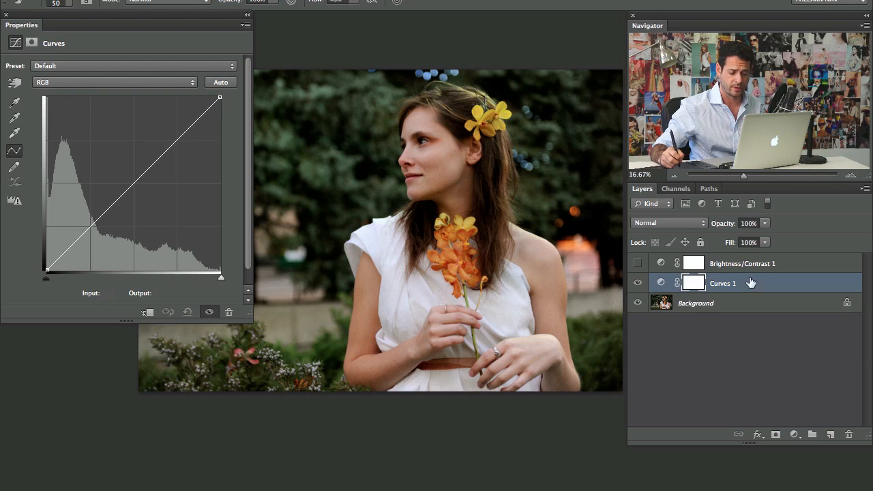
- Delete the Brightness/Contrast layer, lift the red shadows and slightly lower red highlights
left_click(742, 263)
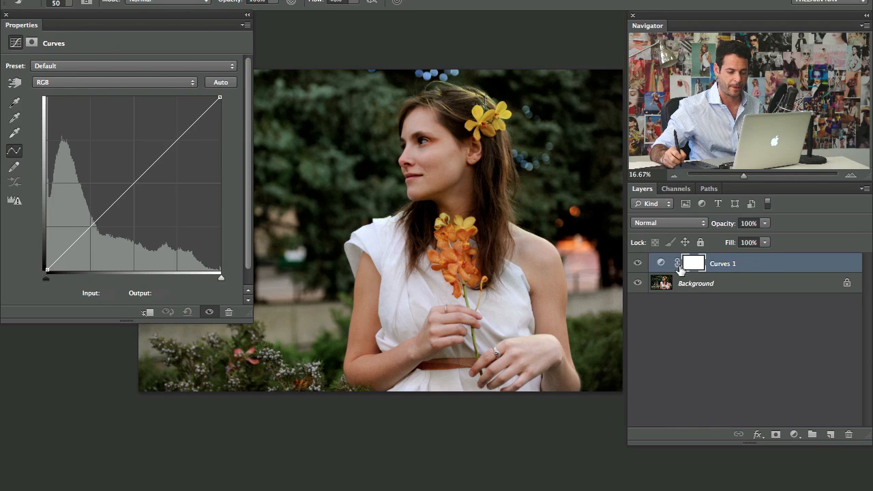
mouse_move(92, 87)
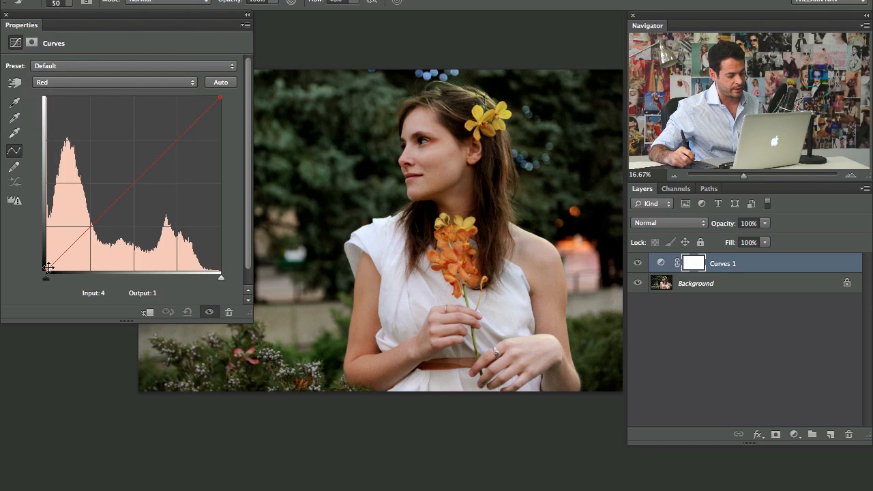
left_click_drag(45, 276, 45, 237)
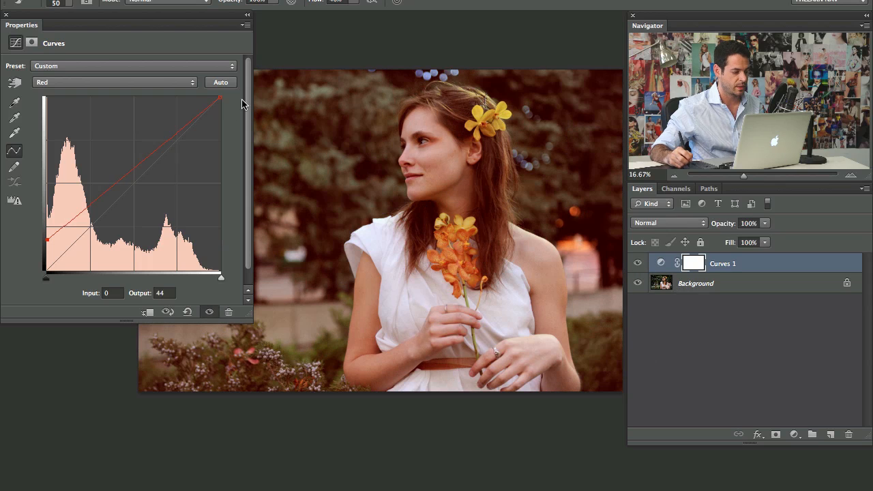
left_click_drag(221, 103, 220, 109)
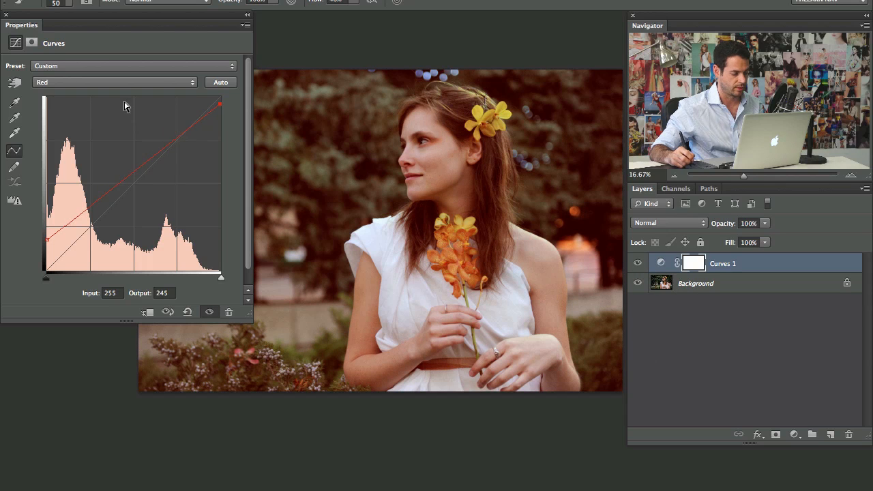
- Adjust the Blue curve's dark end and upper midtones
left_click(115, 82)
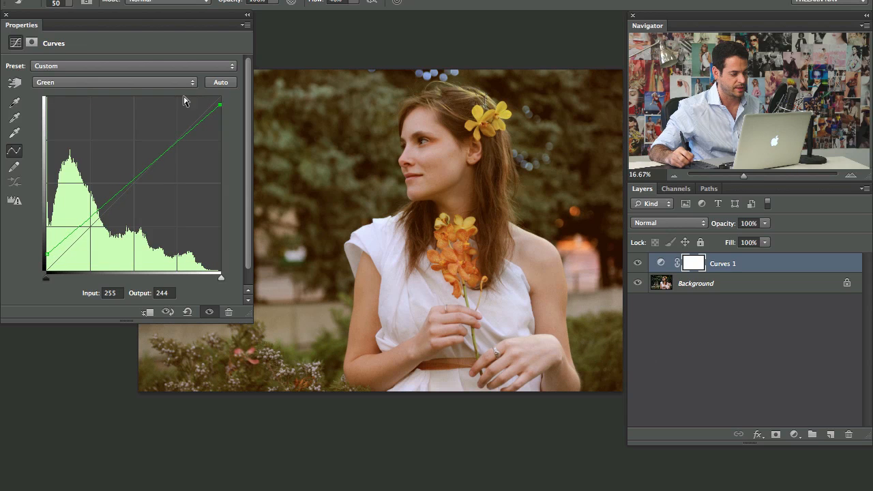
left_click(114, 81)
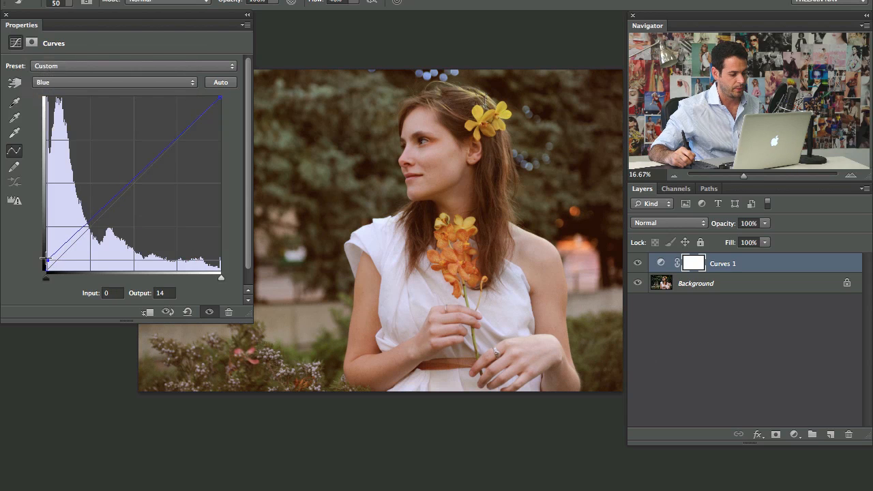
left_click_drag(45, 276, 58, 277)
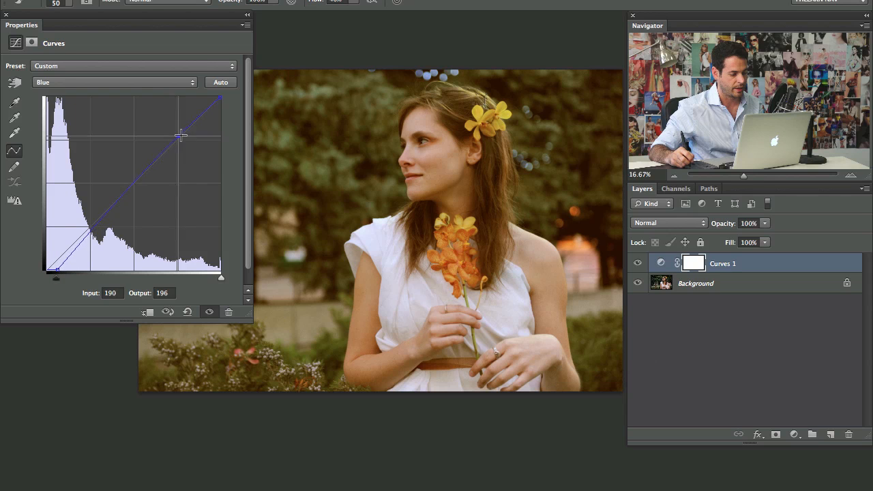
left_click_drag(181, 134, 195, 120)
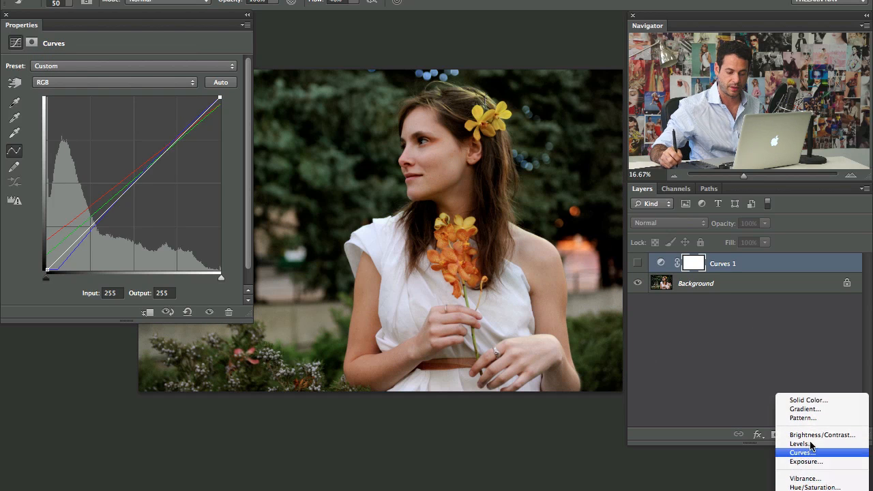
- Add Curves 2 and pull the green midtones down for a magenta cast
left_click(804, 454)
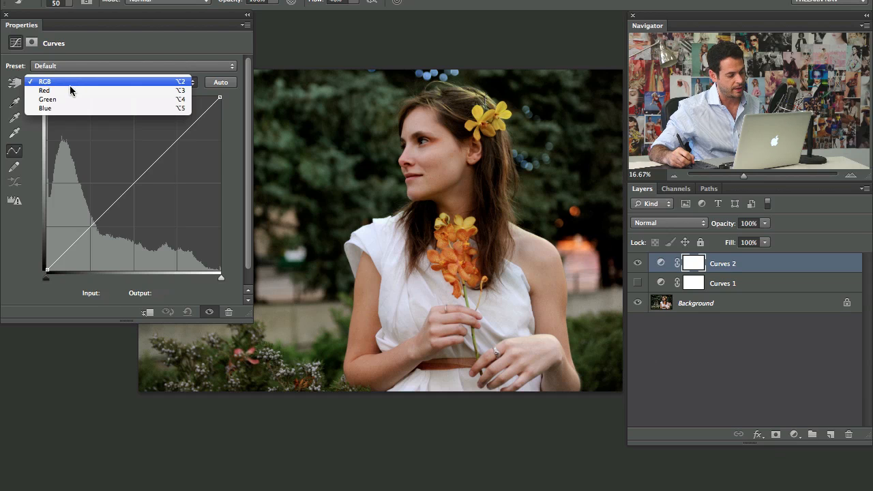
left_click(47, 99)
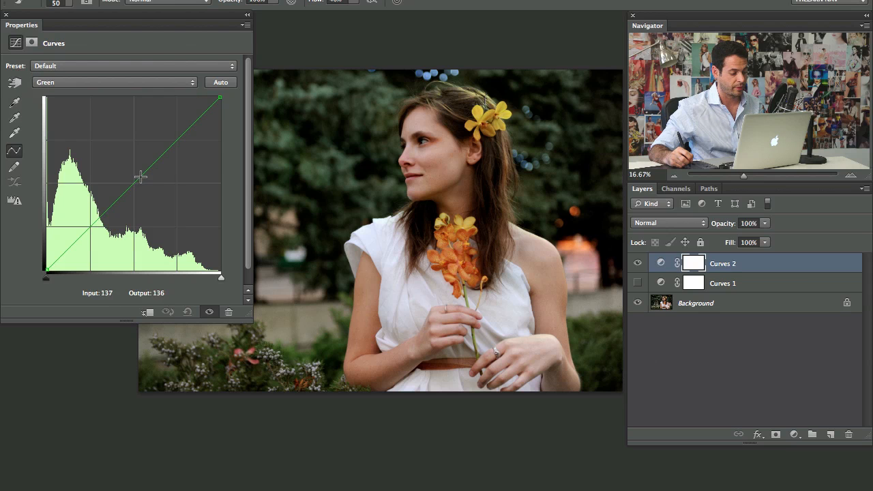
left_click_drag(140, 176, 153, 200)
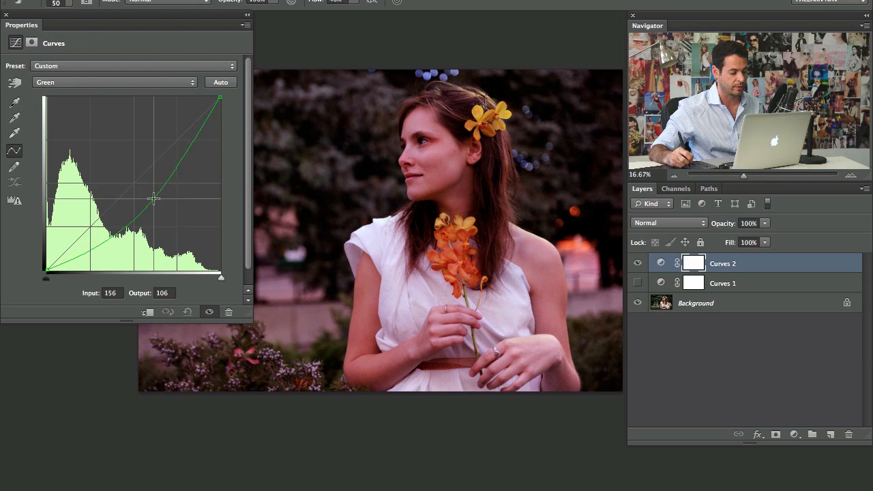
left_click_drag(153, 199, 153, 195)
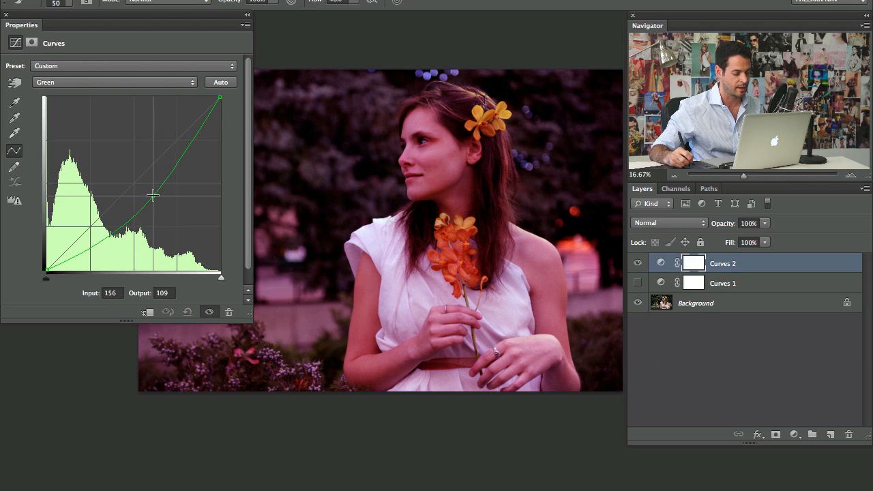
left_click_drag(152, 196, 153, 193)
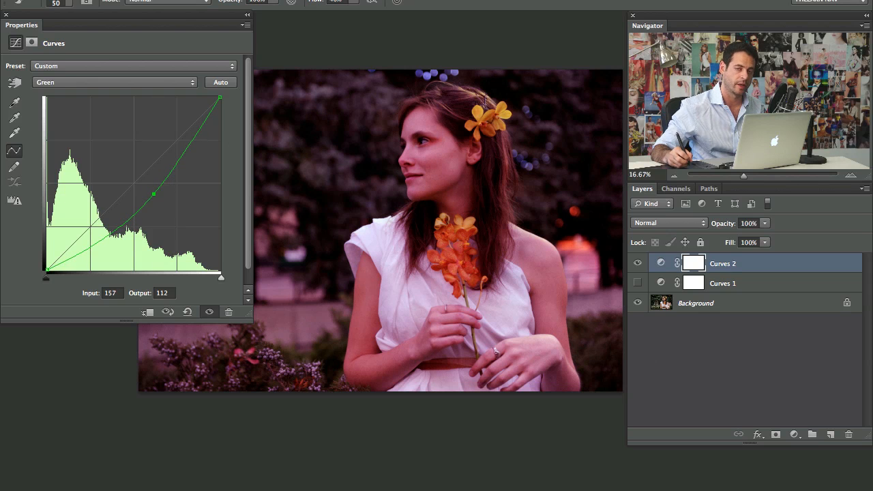
- On the Red channel, move the black point inward and lower the red highlights
left_click(113, 82)
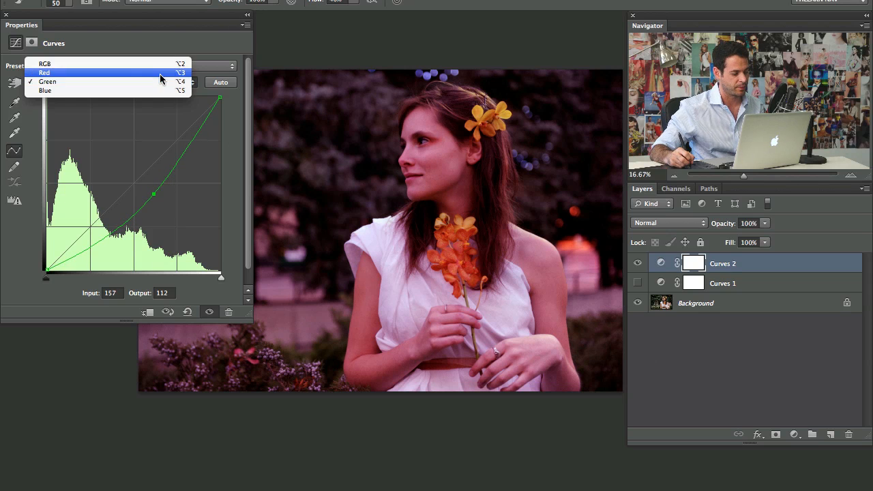
left_click(45, 72)
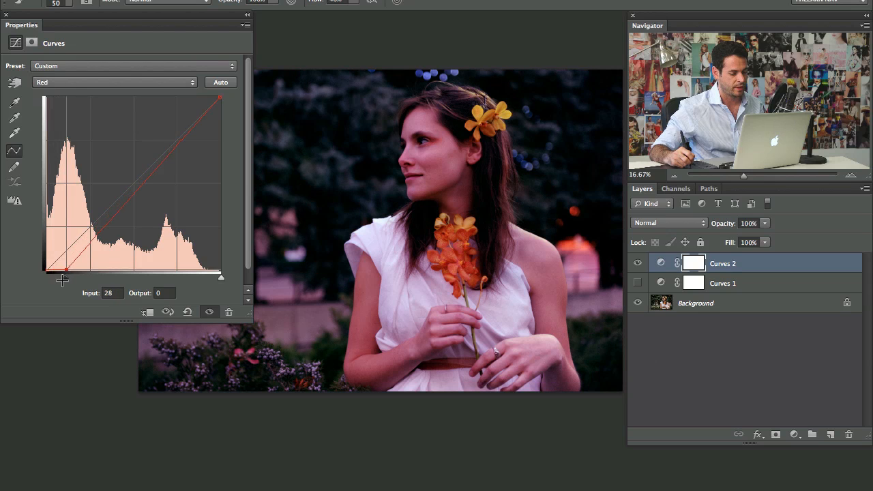
left_click_drag(63, 278, 80, 278)
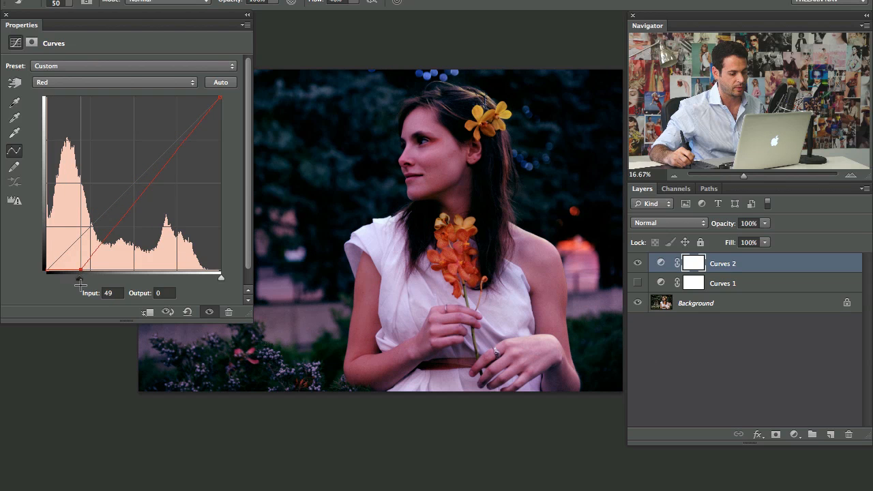
left_click_drag(220, 100, 232, 124)
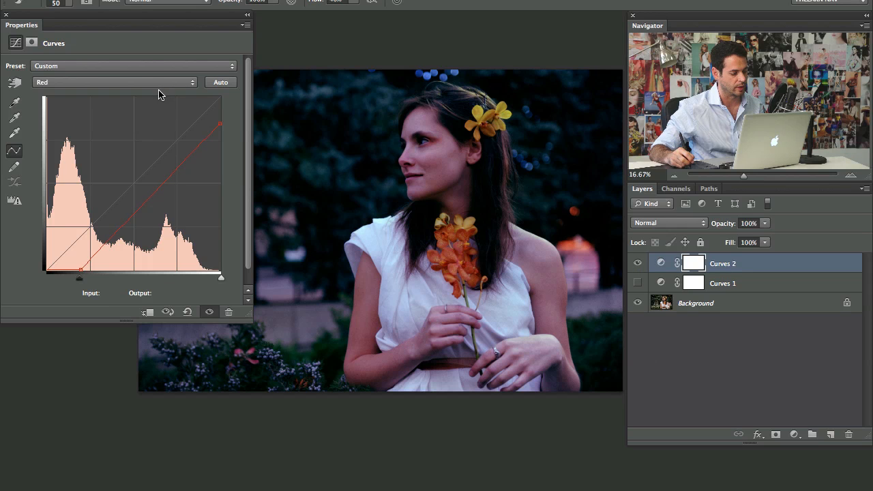
- On the Blue channel, lower the highlights and lift the shadows for a teal tint
left_click(115, 81)
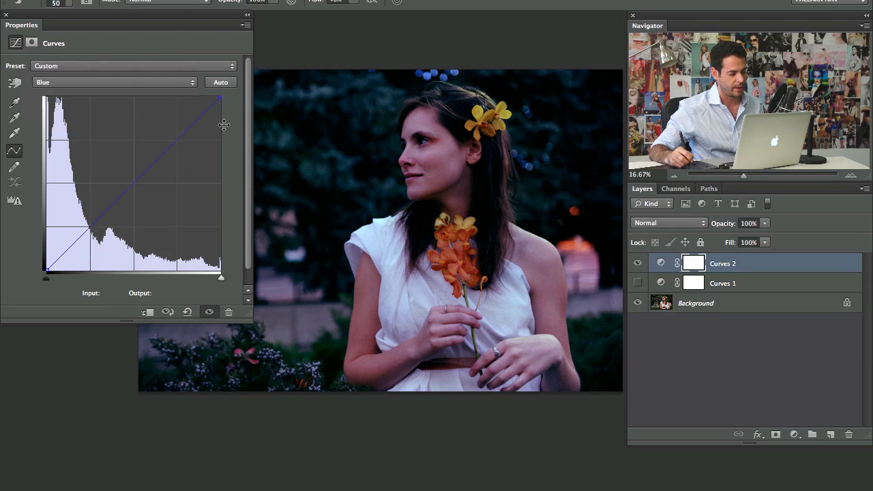
left_click_drag(220, 97, 220, 127)
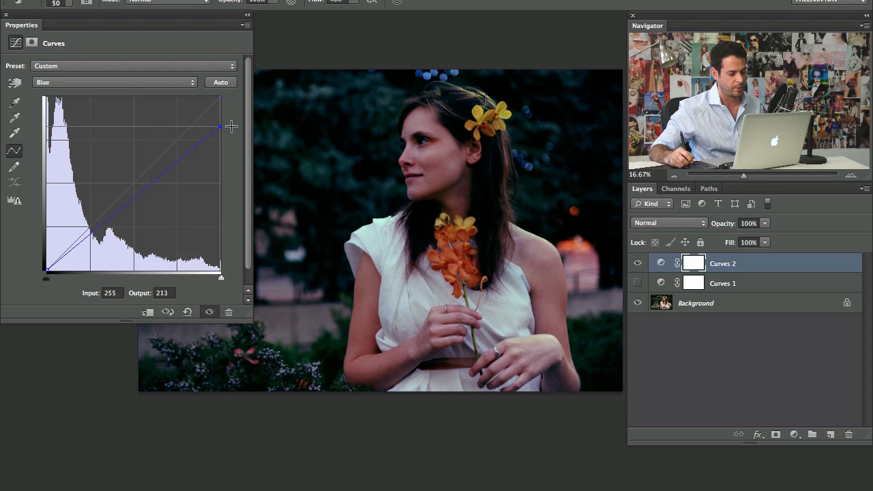
left_click_drag(222, 128, 221, 135)
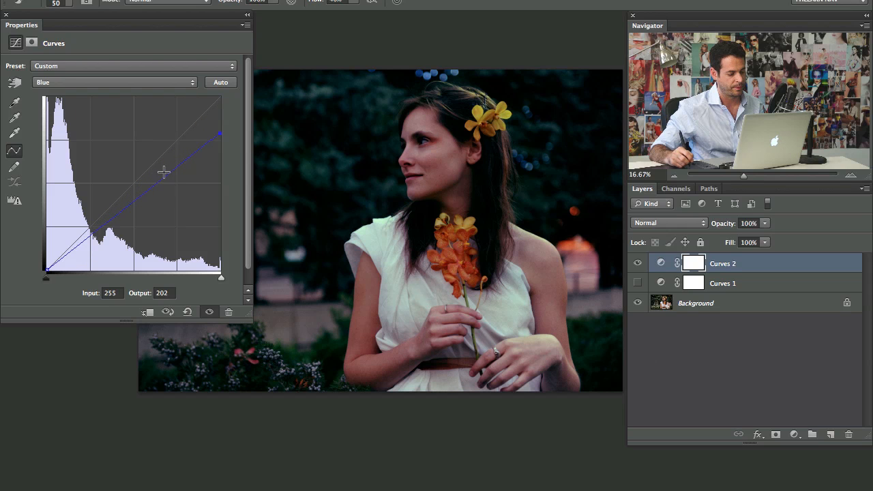
left_click_drag(164, 172, 153, 187)
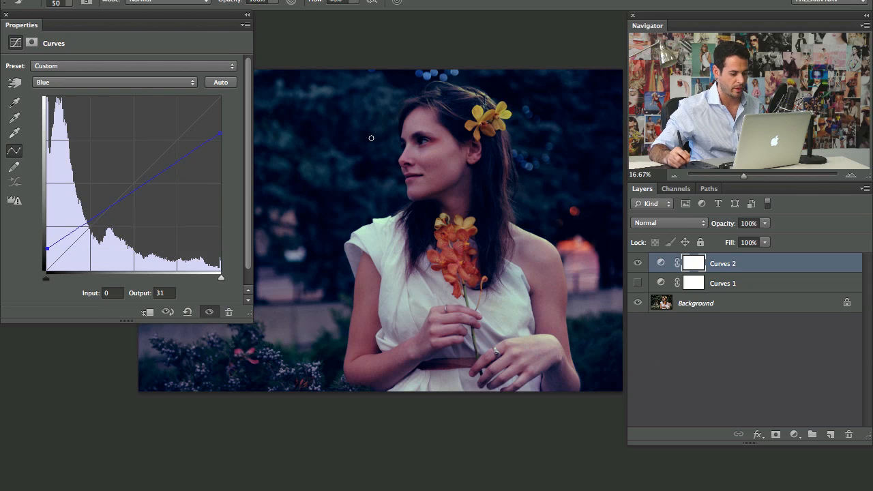
- Fine-tune the lowered blue highlight level and pull down the green highlights
left_click_drag(221, 134, 222, 150)
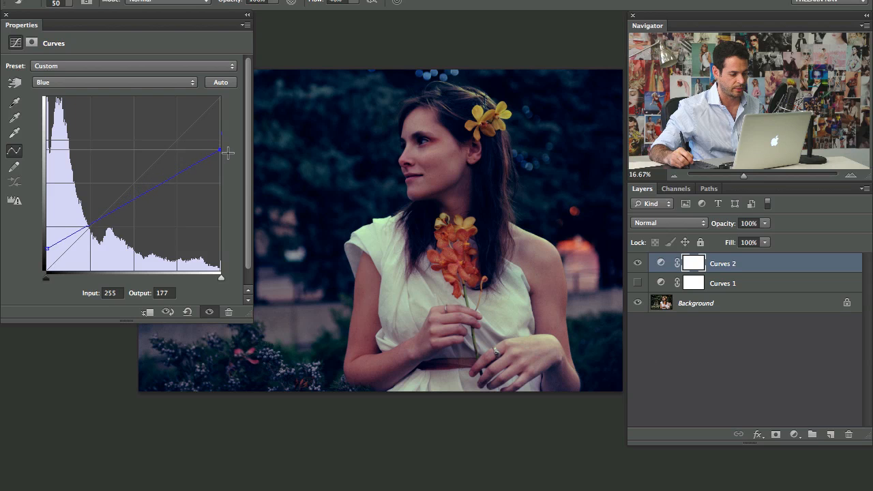
left_click_drag(220, 150, 221, 160)
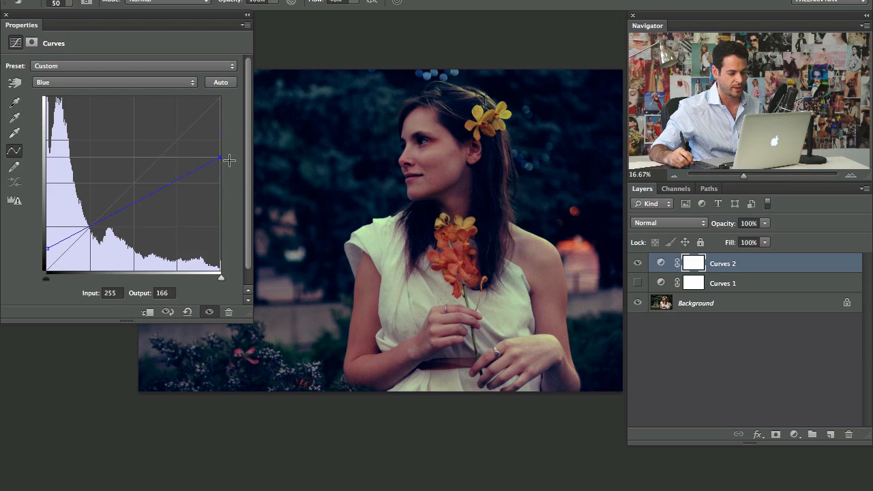
left_click_drag(219, 160, 219, 149)
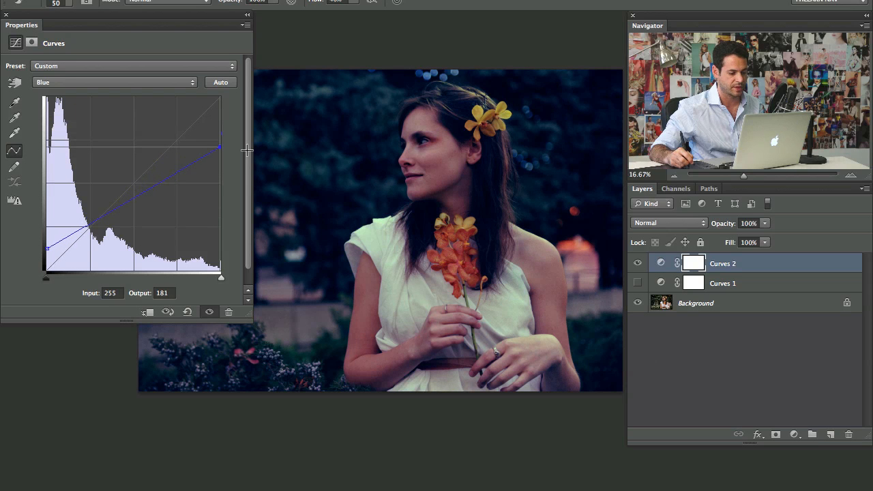
left_click_drag(221, 148, 221, 155)
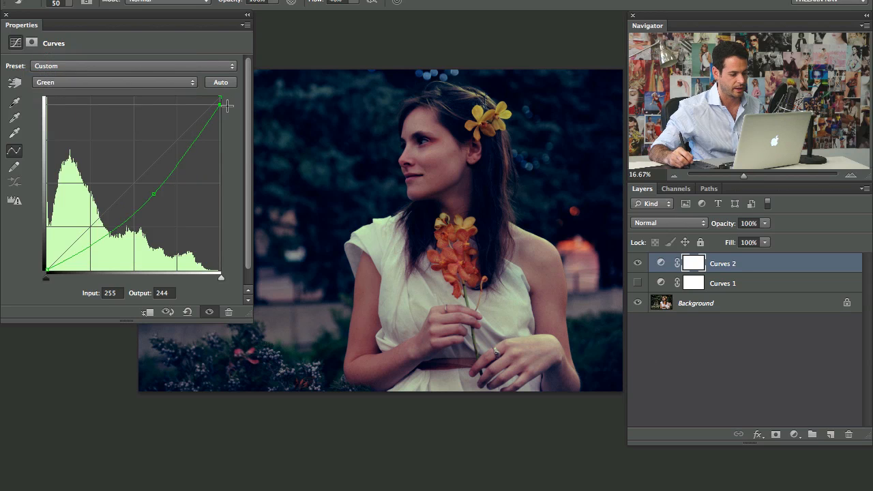
left_click_drag(220, 106, 219, 125)
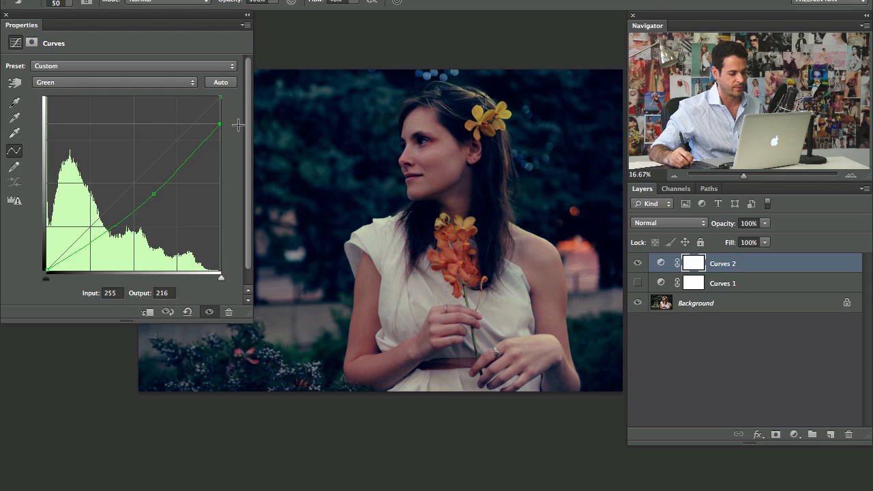
left_click(637, 263)
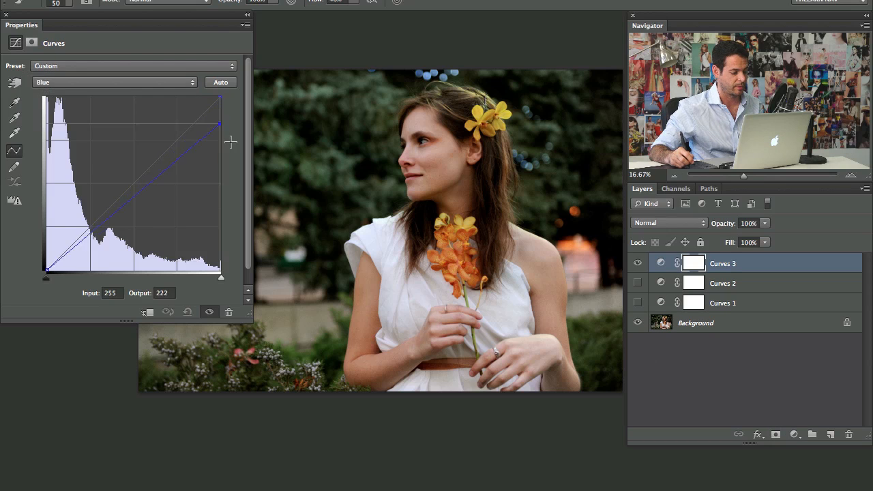
- Raise the Blue channel's shadow point well up on Curves 3 for cool, faded shadows
left_click_drag(46, 276, 46, 238)
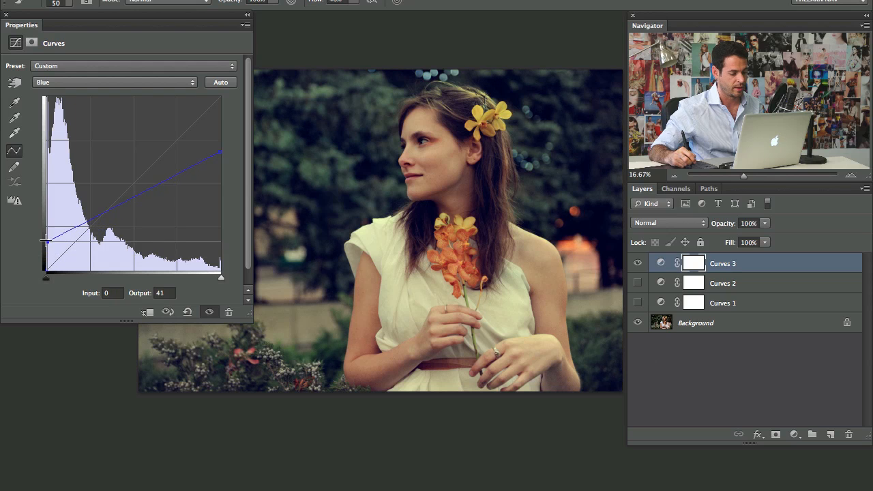
left_click_drag(46, 238, 46, 219)
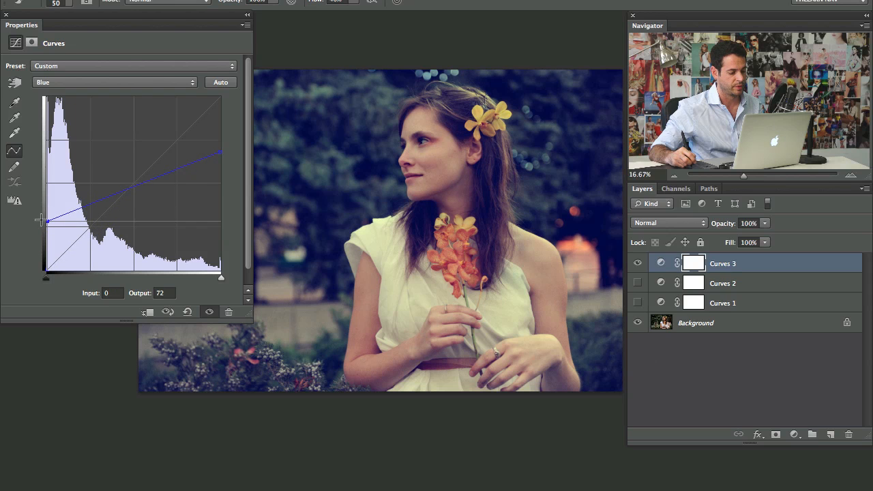
left_click(114, 82)
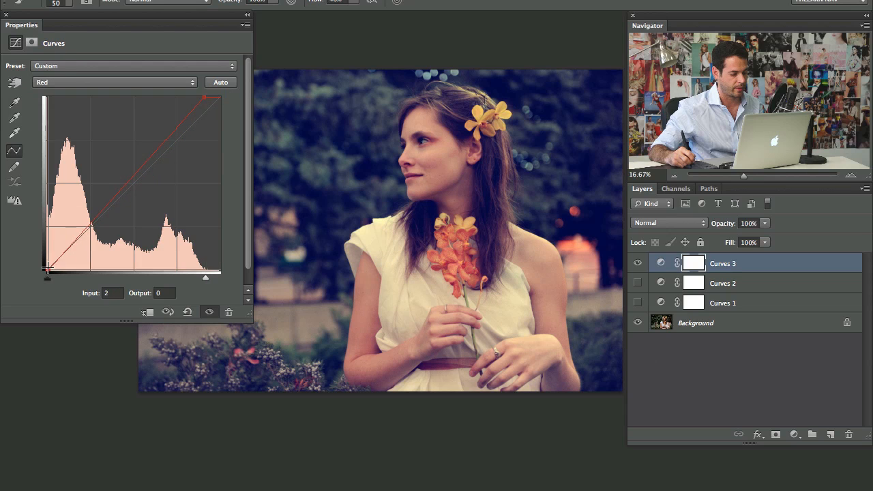
- Crush the red shadows and brighten green highlights by moving their end points inward
left_click_drag(48, 267, 82, 267)
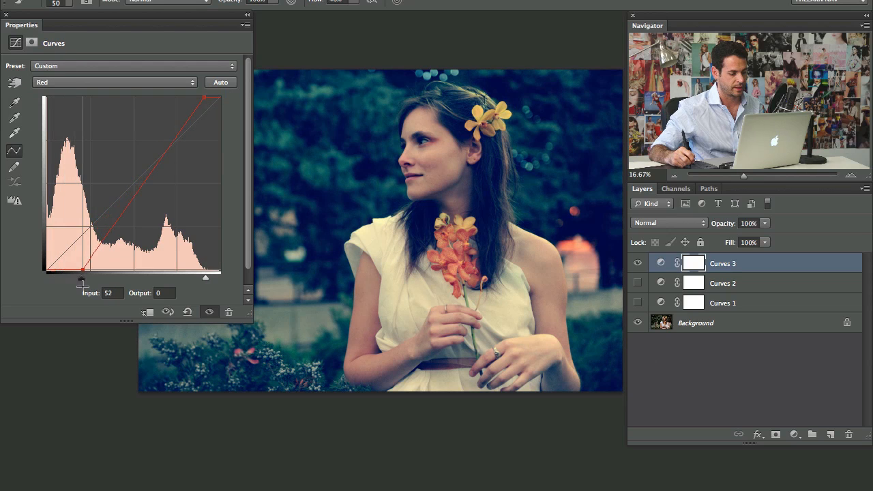
left_click(114, 82)
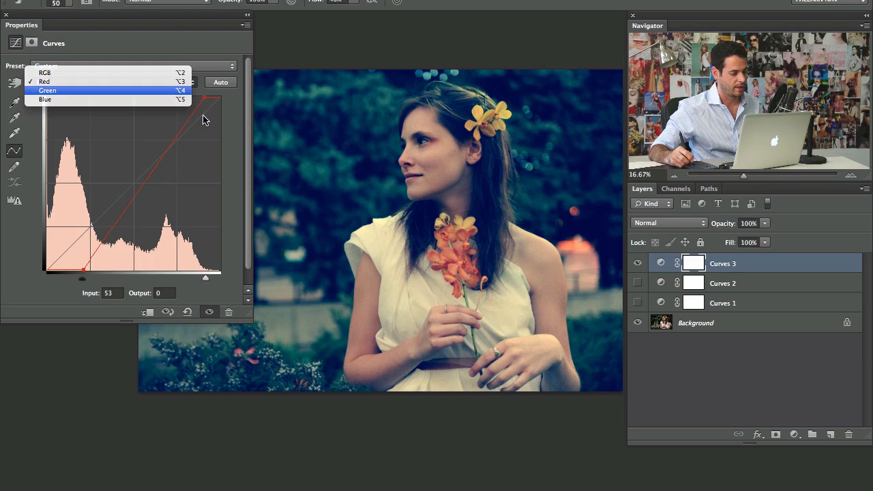
left_click(48, 91)
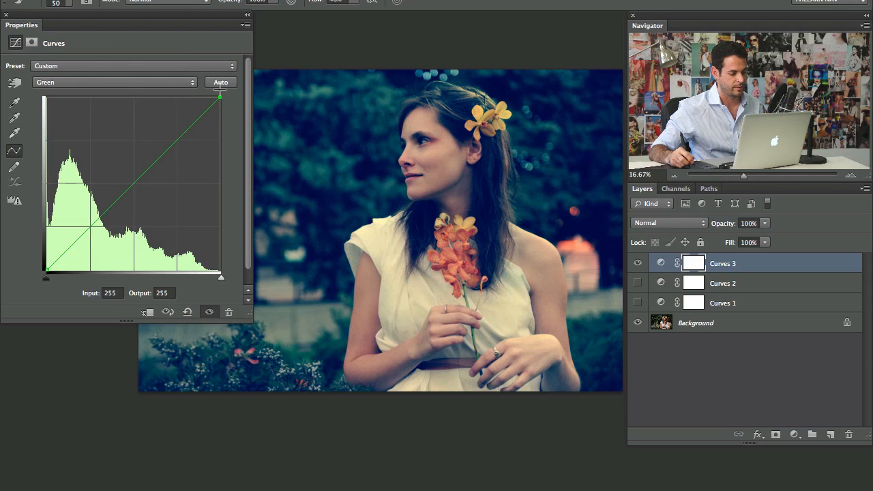
left_click_drag(220, 97, 209, 97)
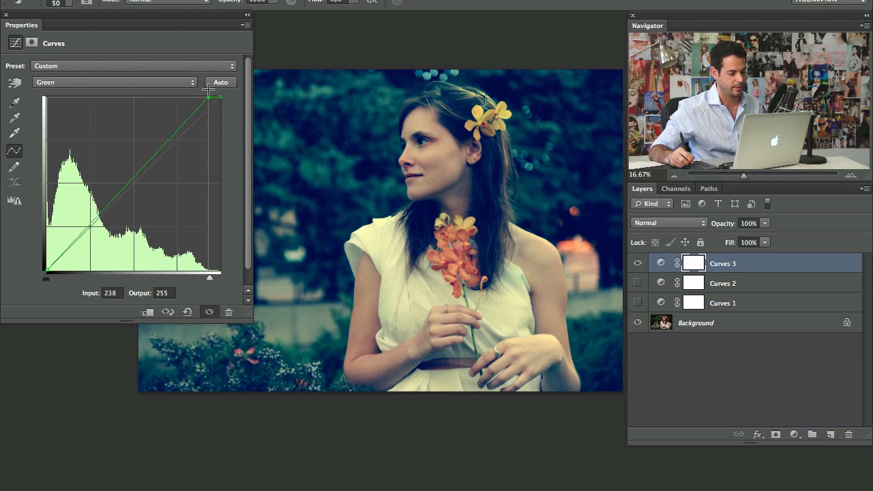
- On RGB lower the highlights and lift the blacks, then add a red midtone point
left_click(114, 81)
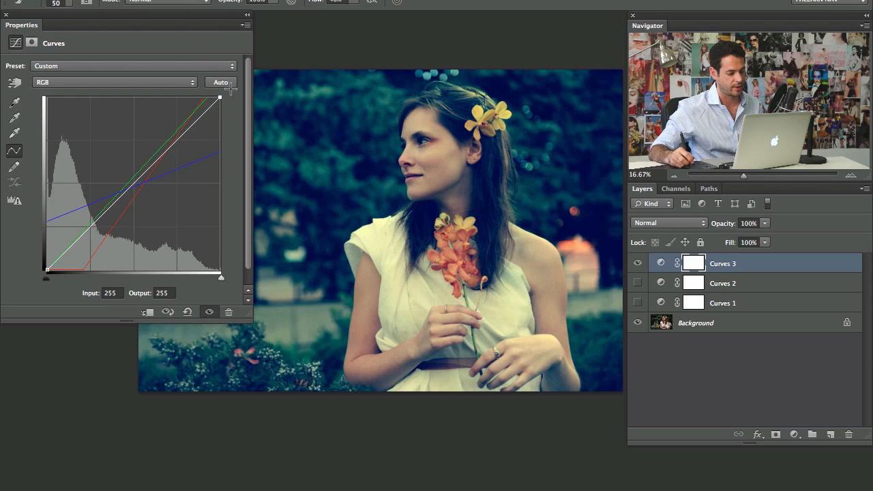
left_click_drag(219, 98, 218, 108)
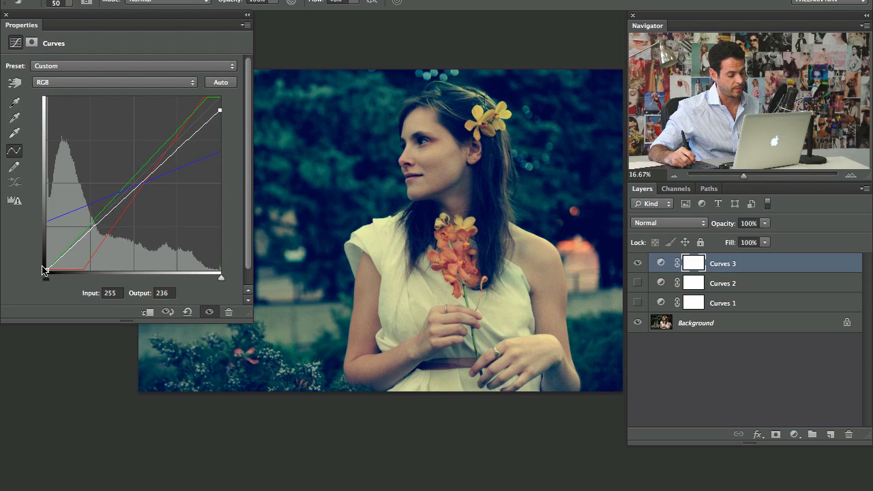
left_click_drag(46, 270, 47, 276)
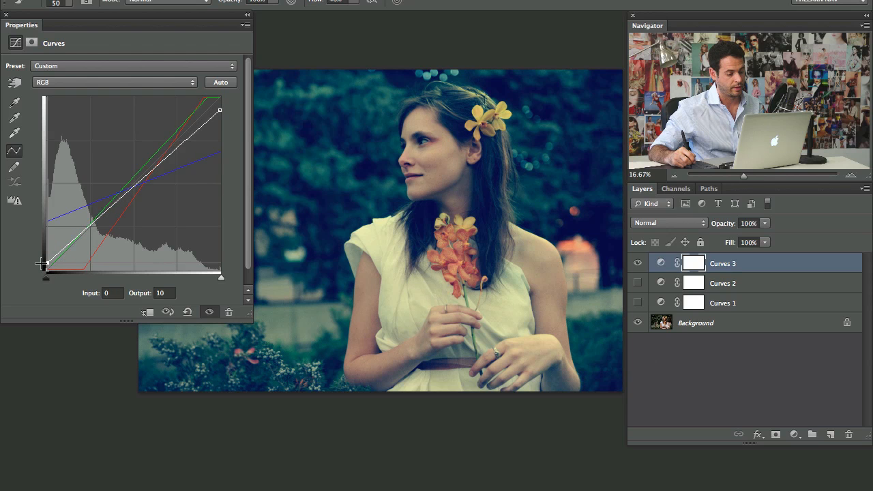
left_click(114, 81)
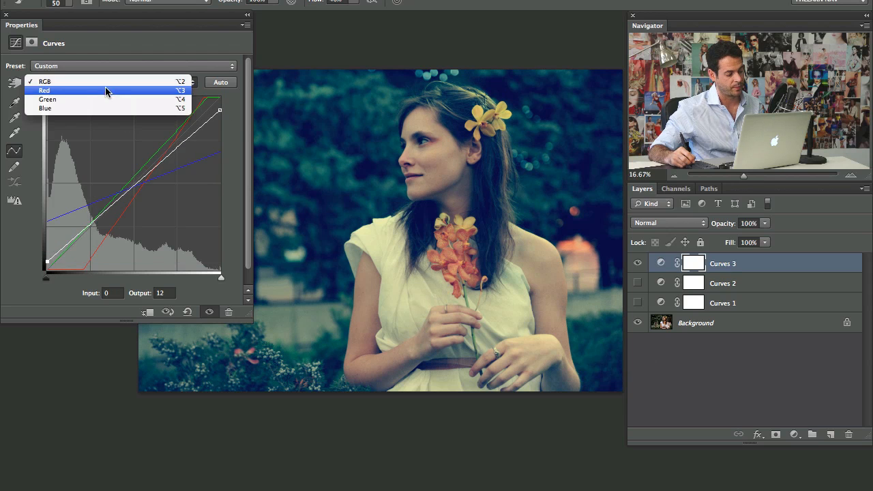
left_click(53, 92)
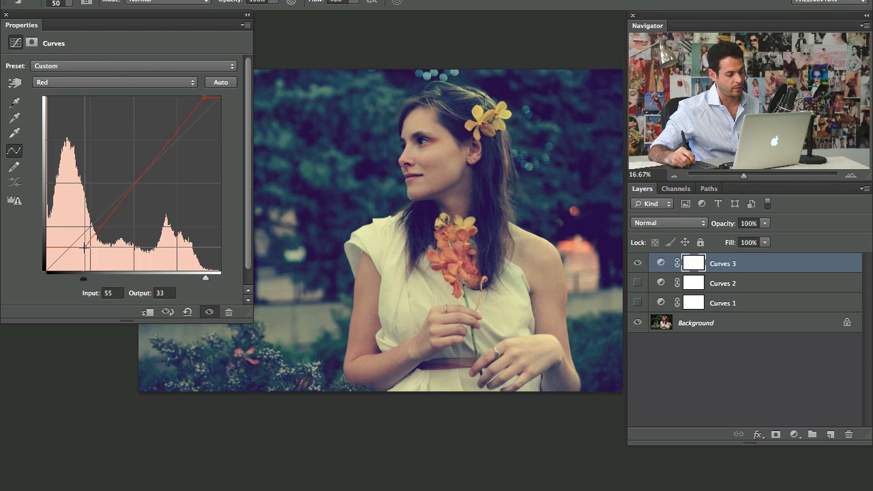
left_click_drag(84, 248, 125, 188)
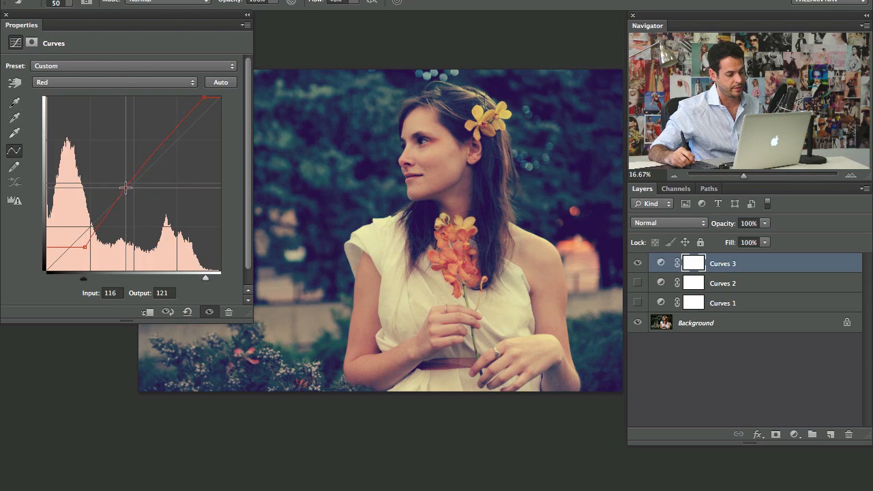
left_click_drag(126, 188, 132, 185)
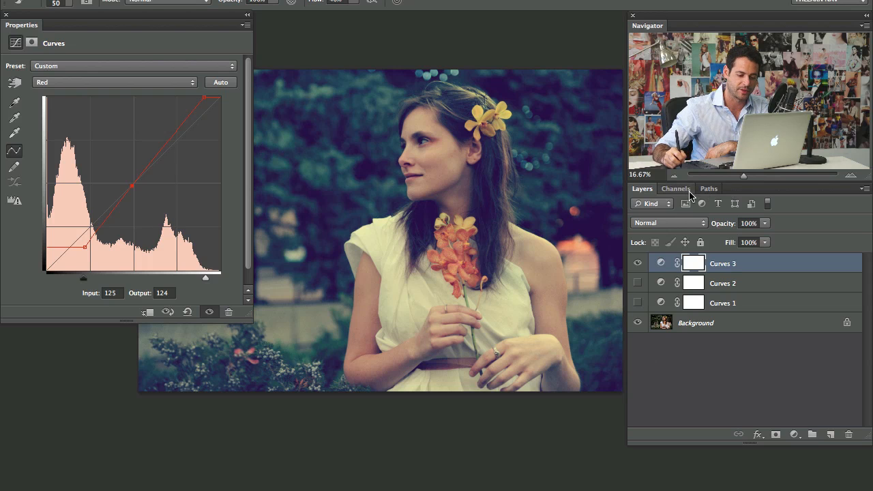
left_click(676, 189)
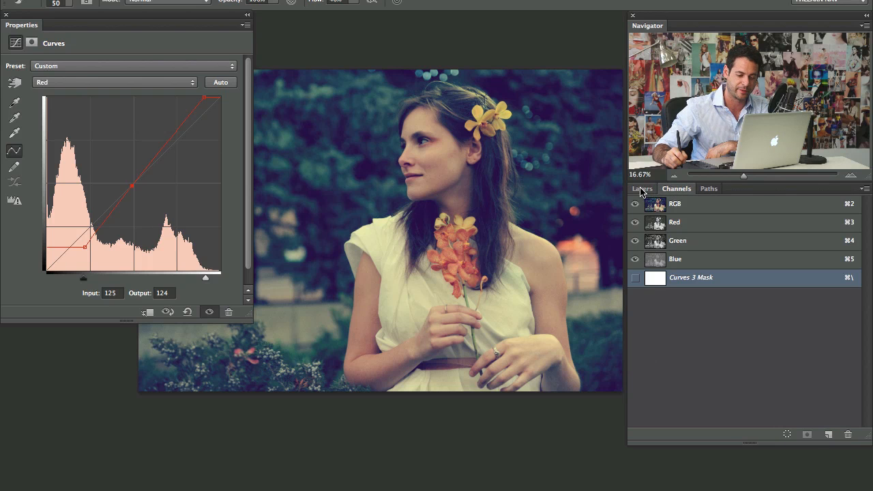
left_click(642, 189)
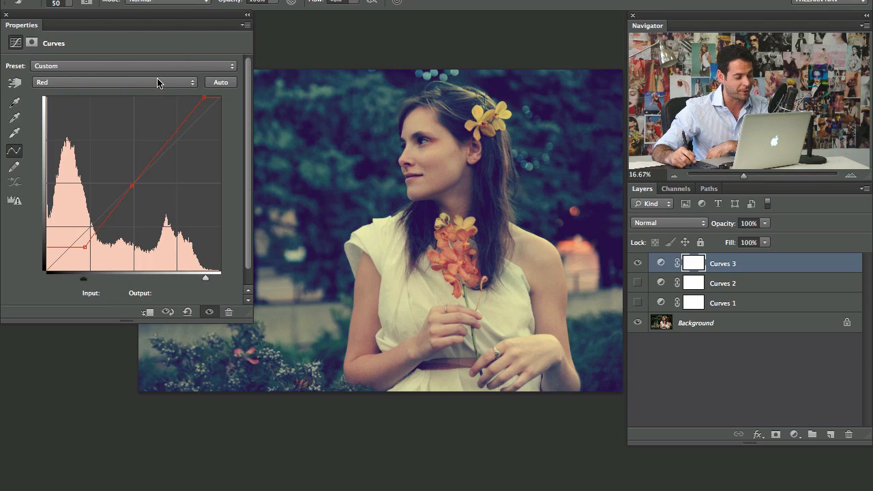
left_click(116, 82)
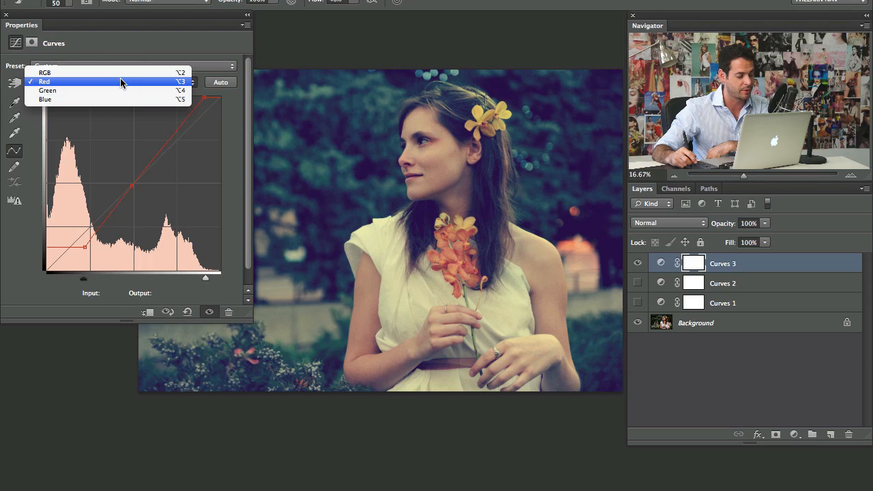
left_click(48, 82)
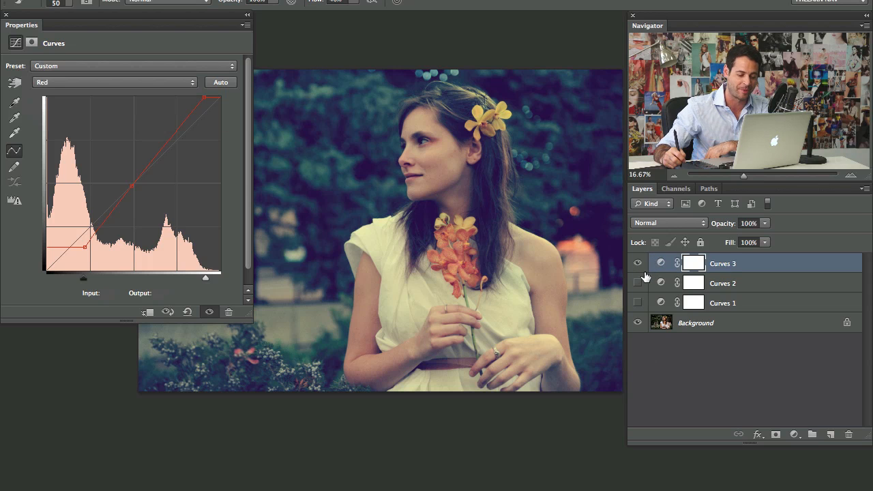
- Show Curves 2 and Curves 1, then blend opacities: Curves 2 49%, Curves 3 66%, Curves 1 37%
left_click(638, 303)
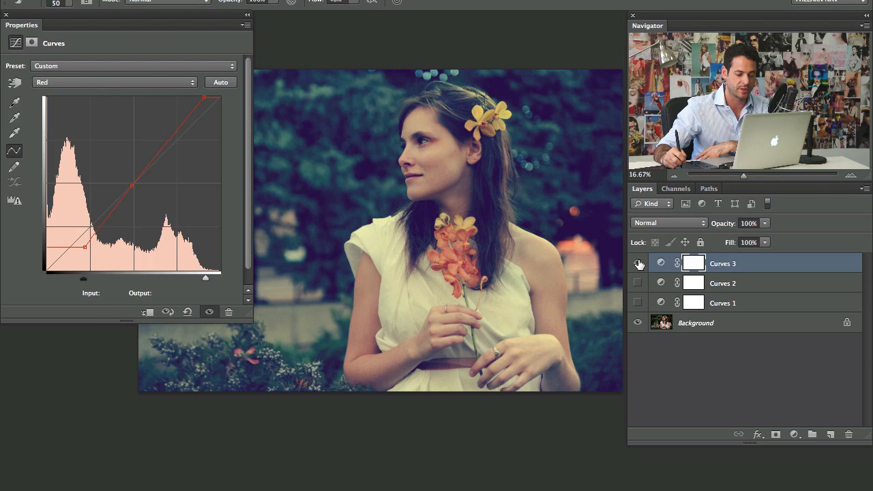
left_click(638, 263)
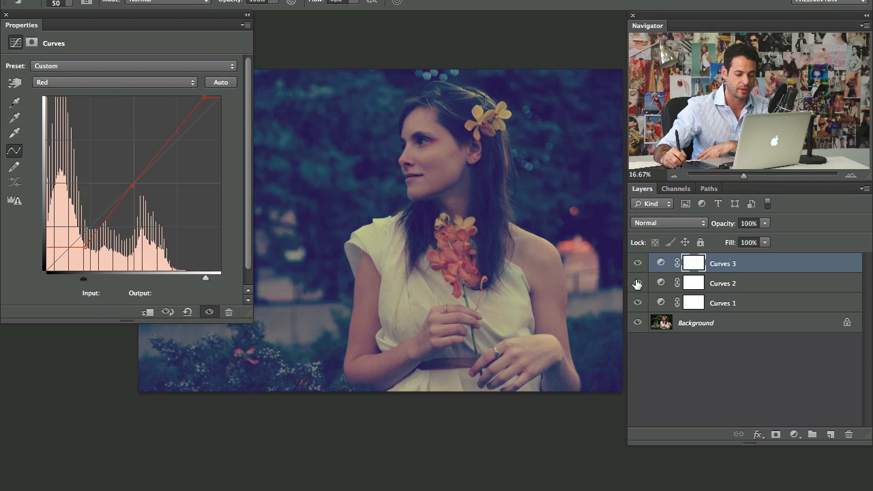
left_click(638, 283)
type("49")
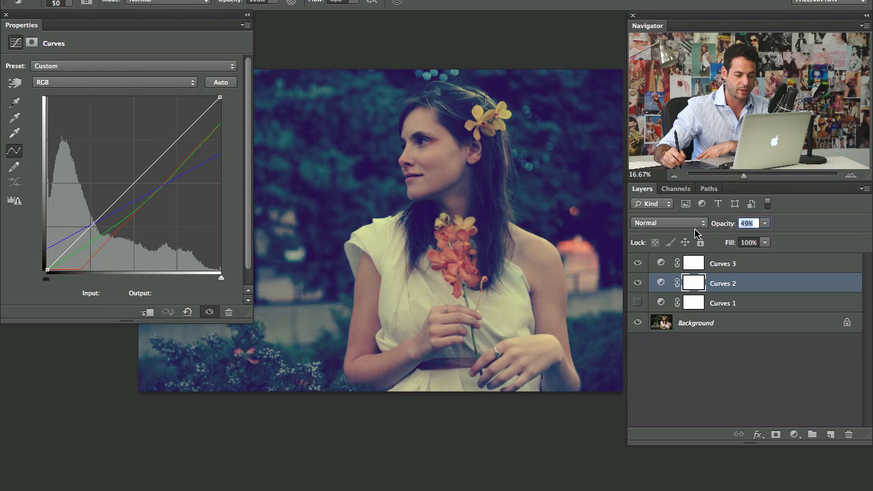
left_click(722, 264)
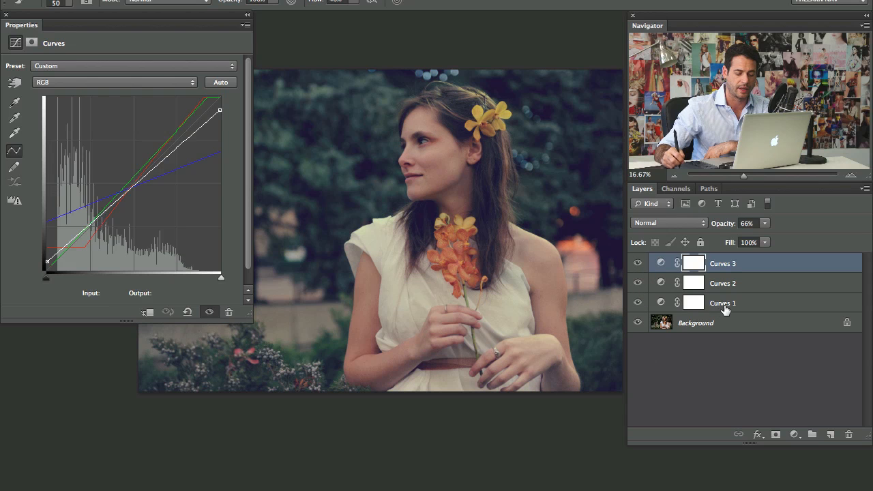
left_click(723, 303)
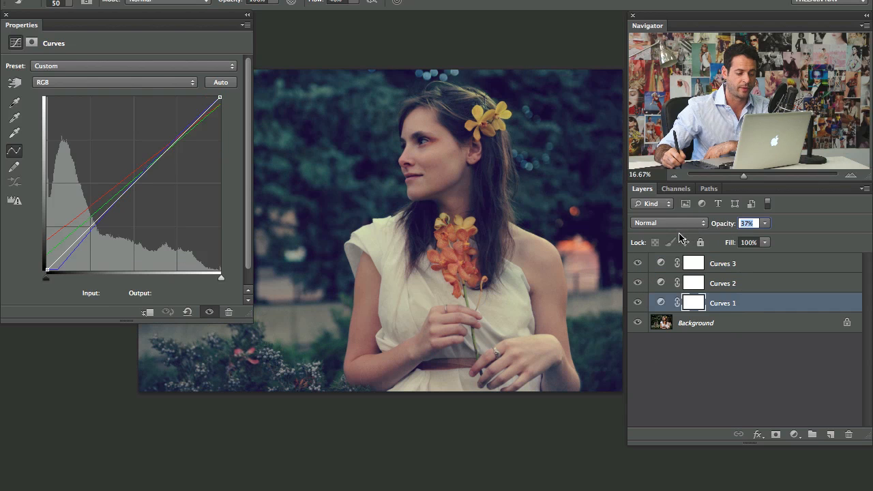